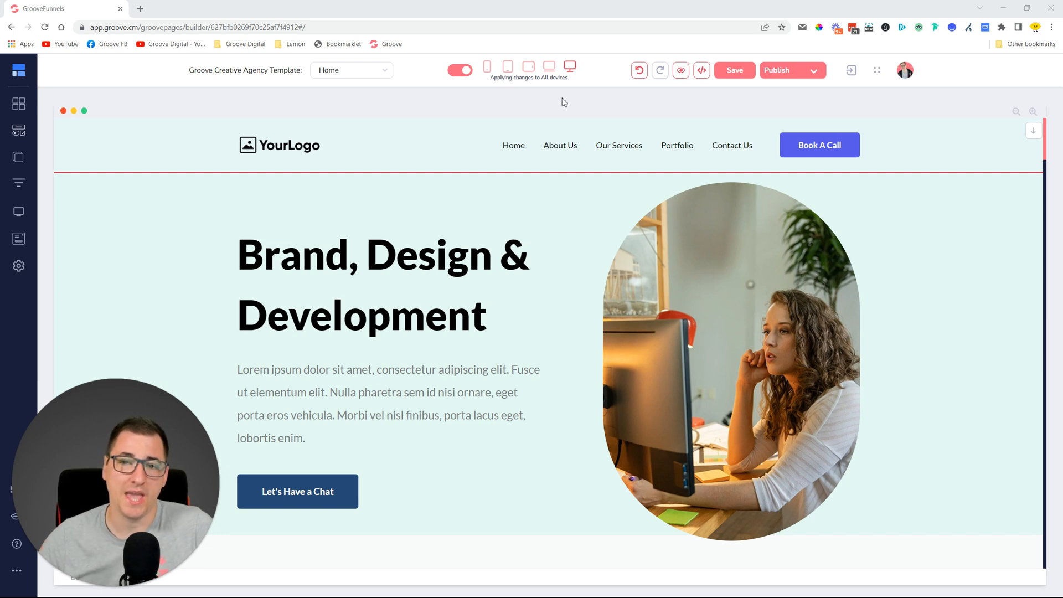
# Set the Let's Have a Chat button's Configure link mode to Quick Popups.
pyautogui.click(298, 490)
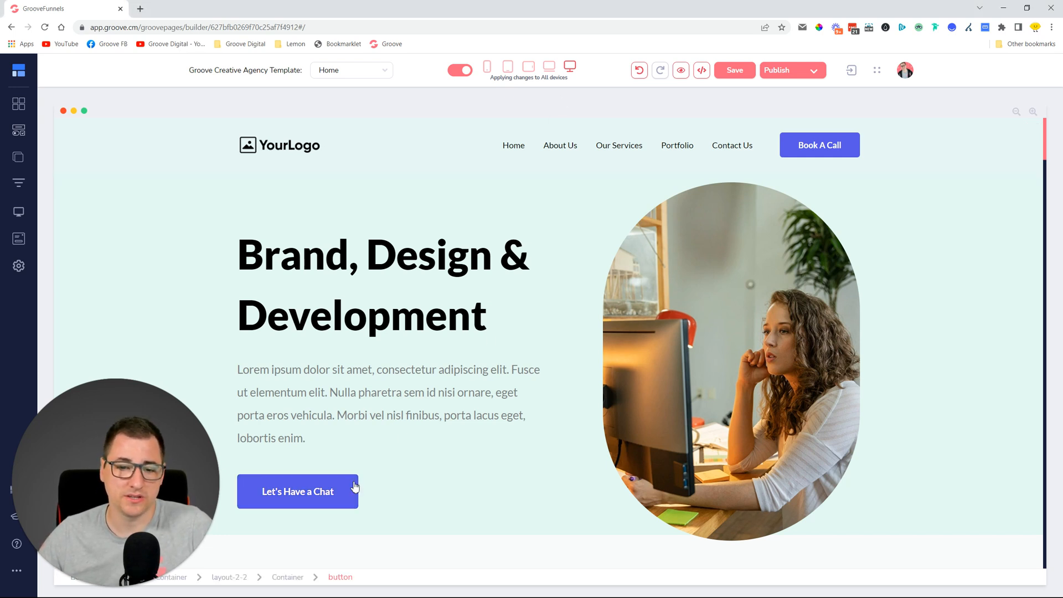
pyautogui.click(298, 491)
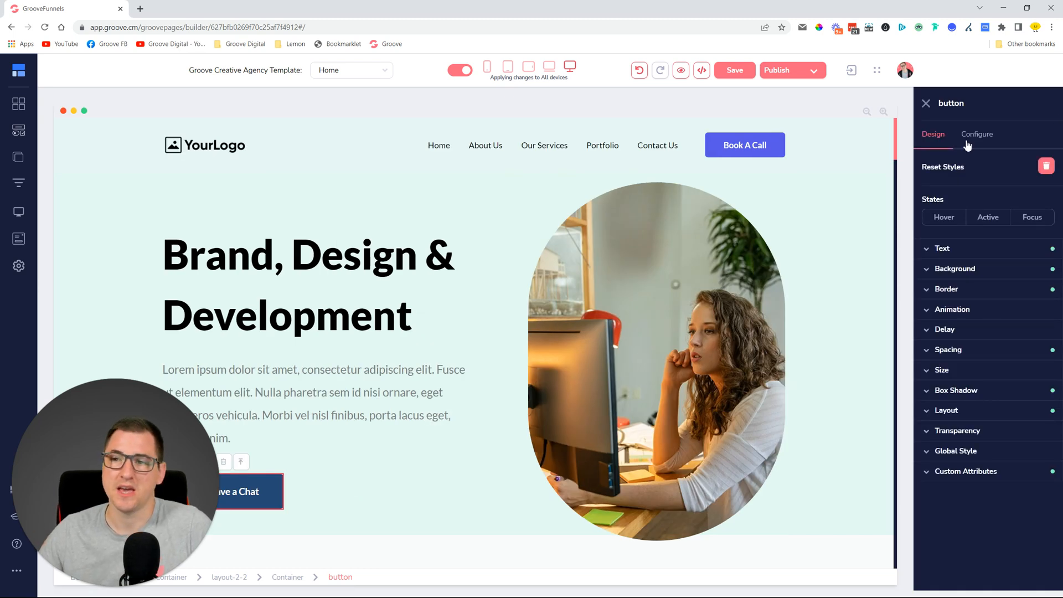
pyautogui.click(976, 134)
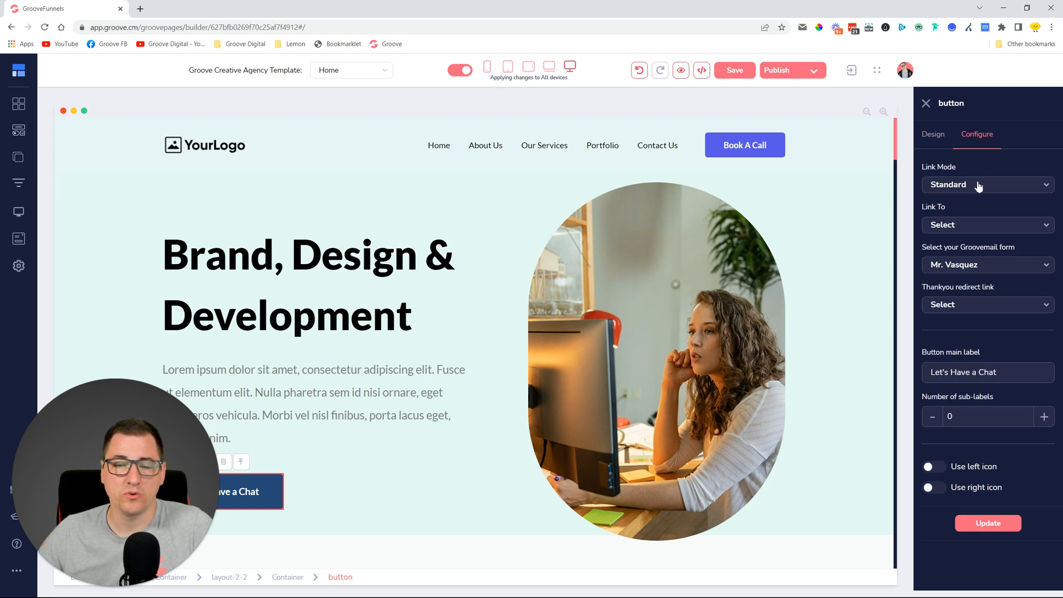
pyautogui.click(987, 185)
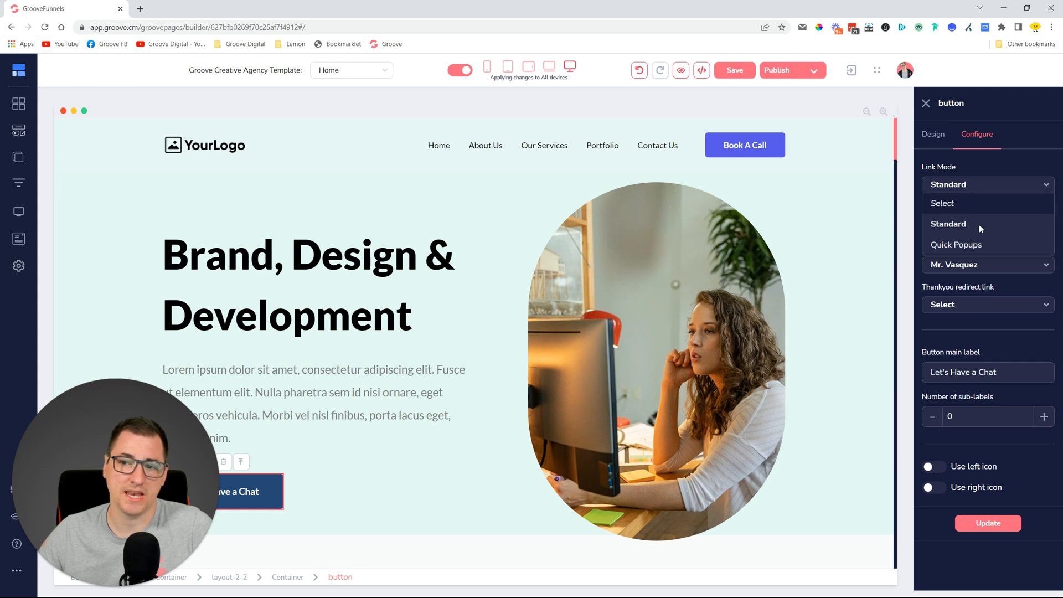
pyautogui.click(955, 244)
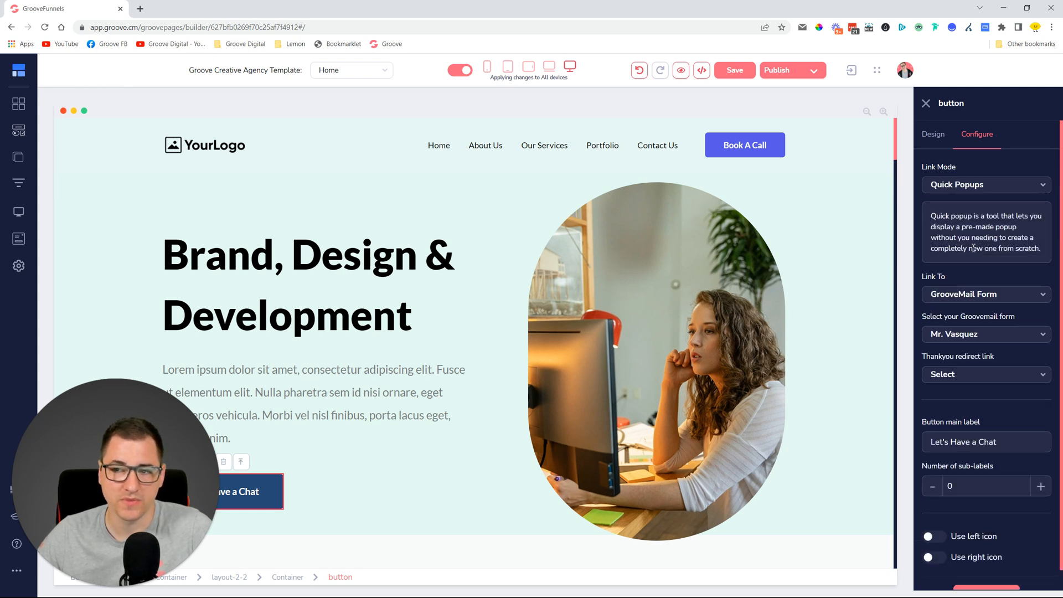
# Link the popup to GrooveMail Form, choosing the Mr. Vasquez form.
pyautogui.click(986, 294)
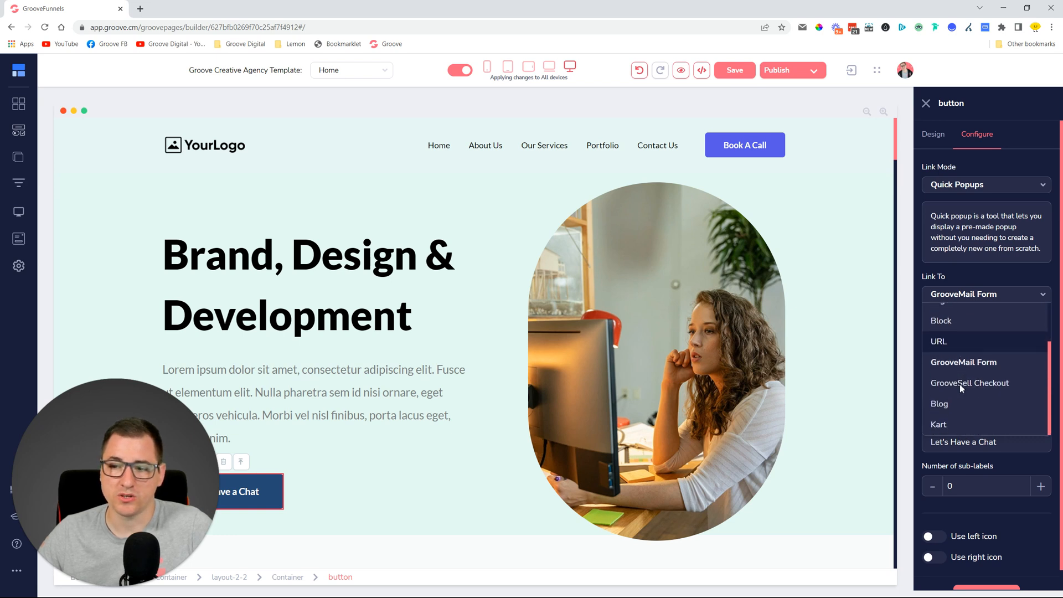
pyautogui.moveTo(963, 427)
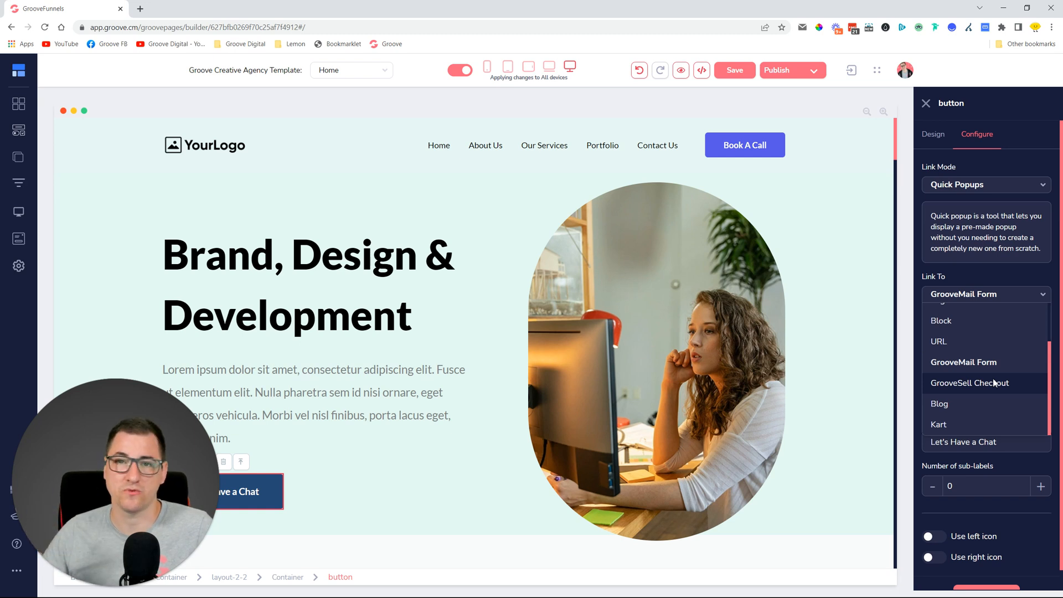
pyautogui.moveTo(1003, 362)
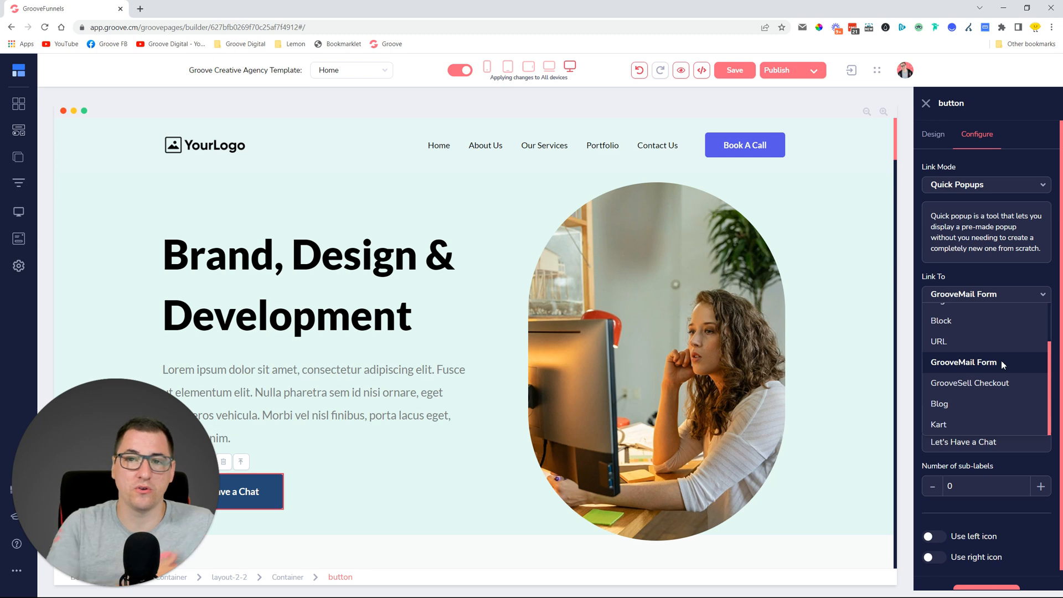
pyautogui.click(963, 362)
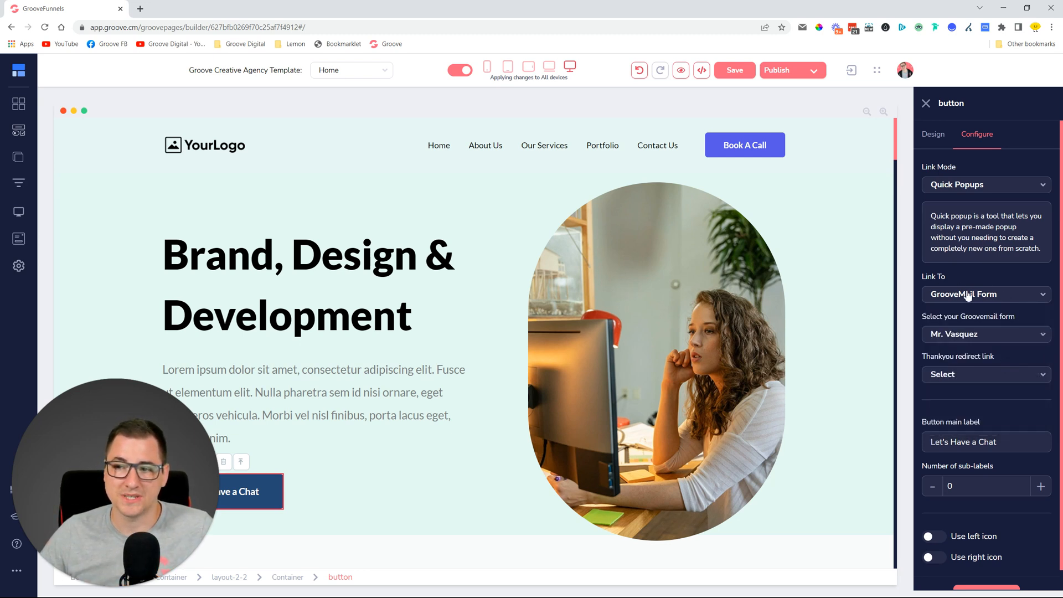
pyautogui.click(986, 334)
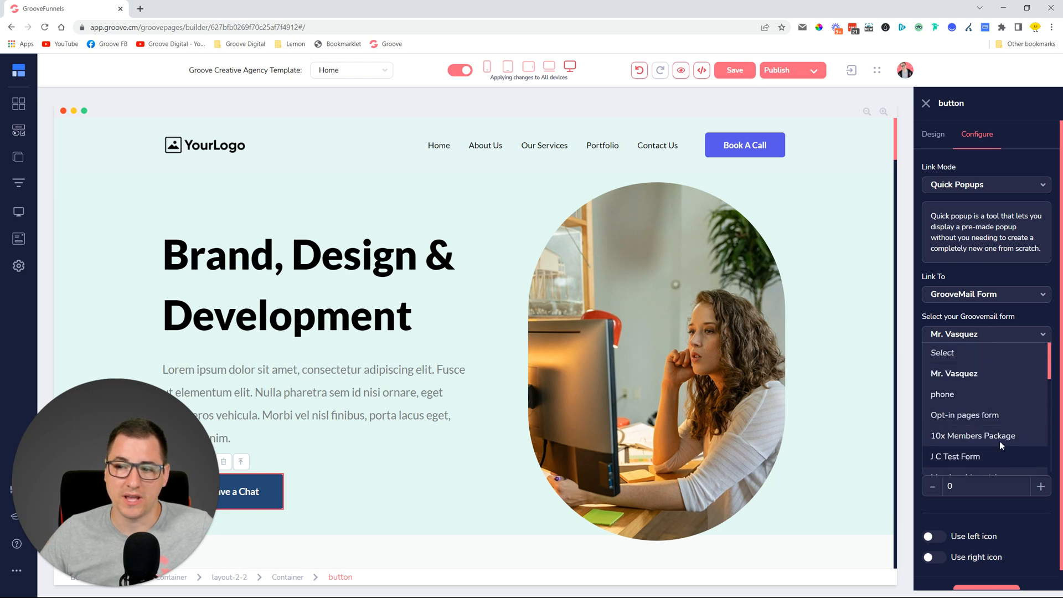
pyautogui.scroll(-3)
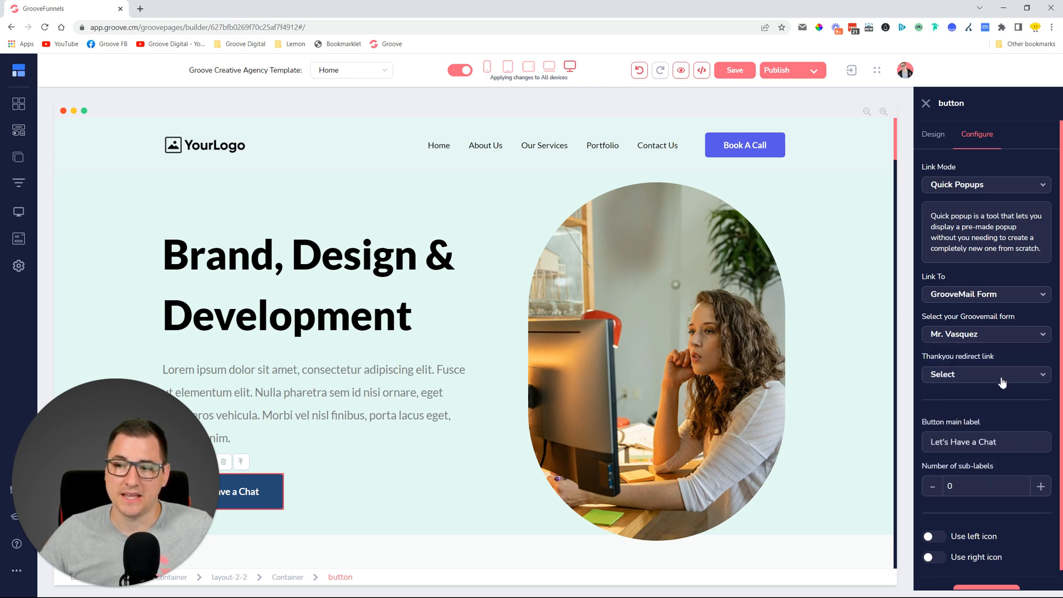
pyautogui.click(986, 374)
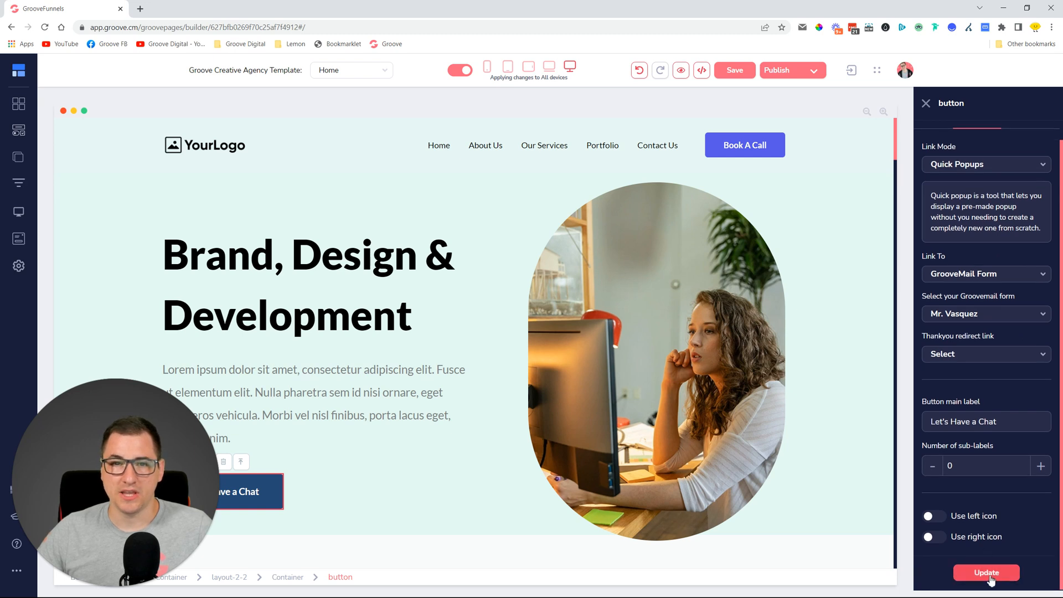
# Apply the popup link update and open the live page from Publish Settings.
pyautogui.click(985, 571)
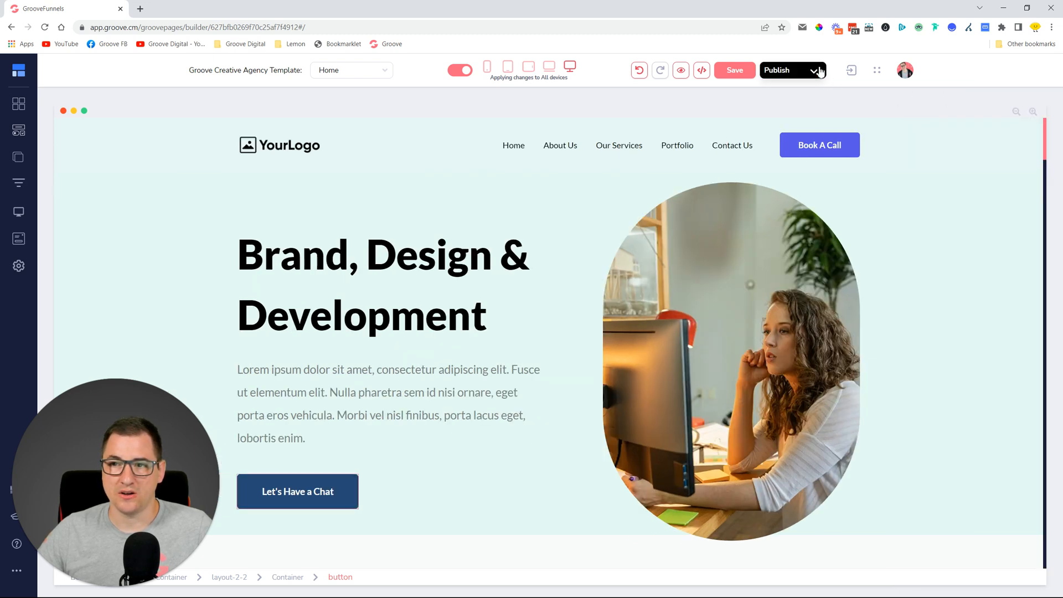
pyautogui.click(792, 70)
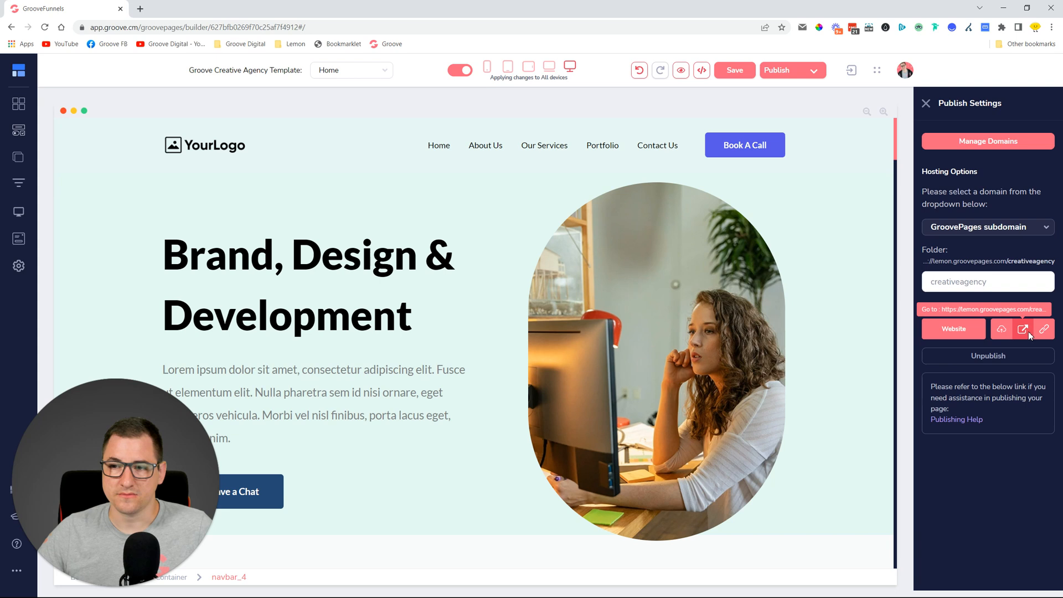
pyautogui.click(1022, 329)
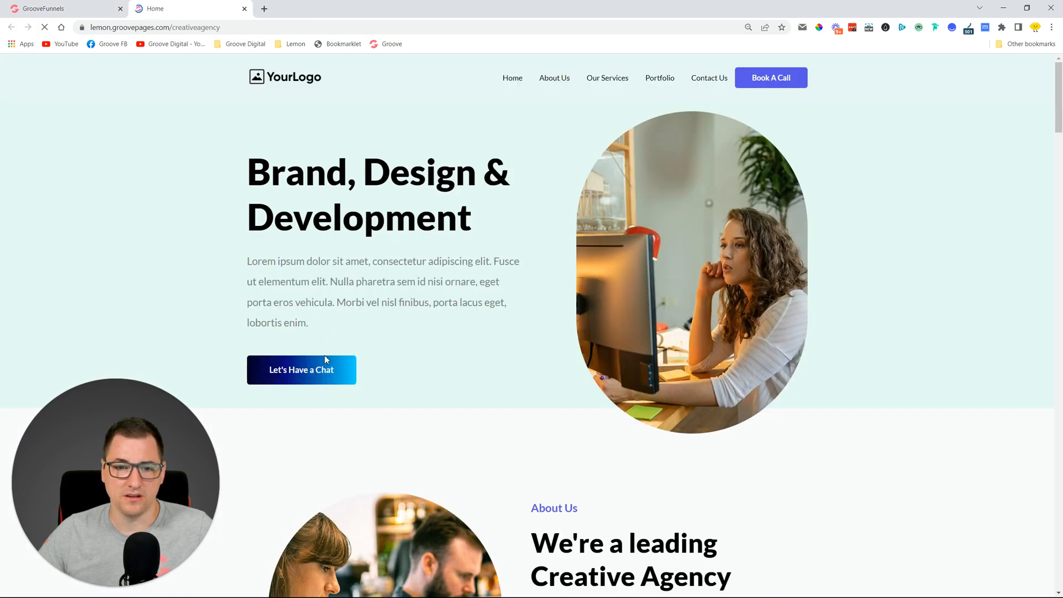
# Open the Let's Have a Chat popup form on the live page.
pyautogui.click(301, 370)
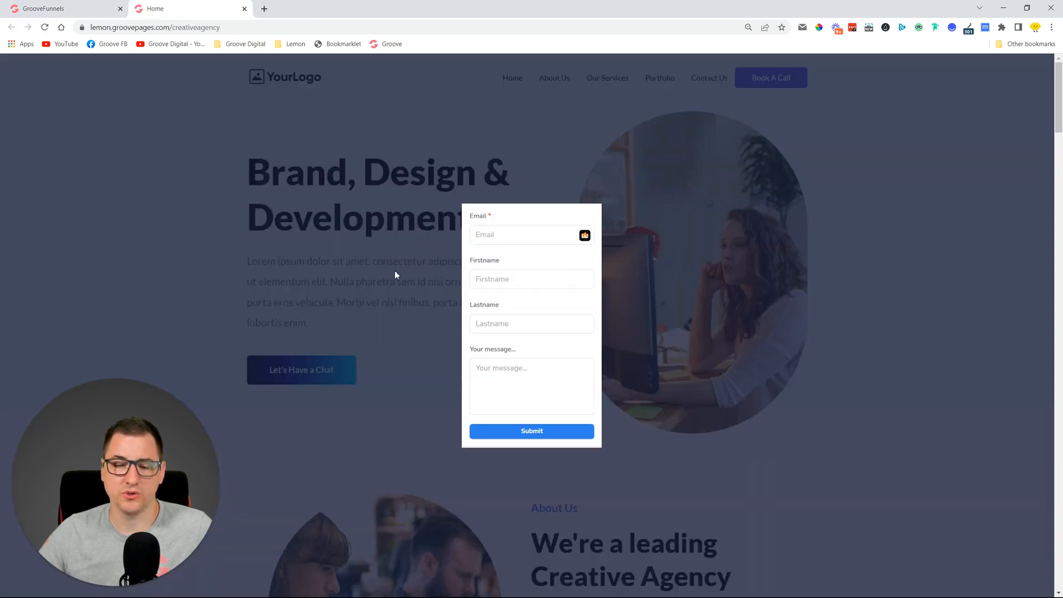
pyautogui.moveTo(708, 171)
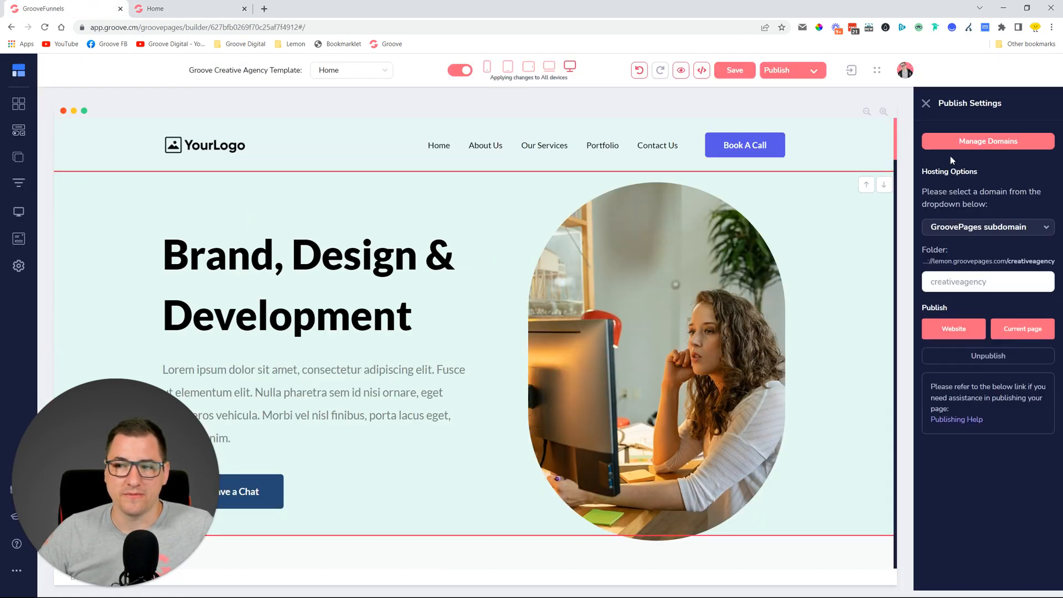
# Close Publish Settings and reopen the chat button's link configuration.
pyautogui.click(926, 104)
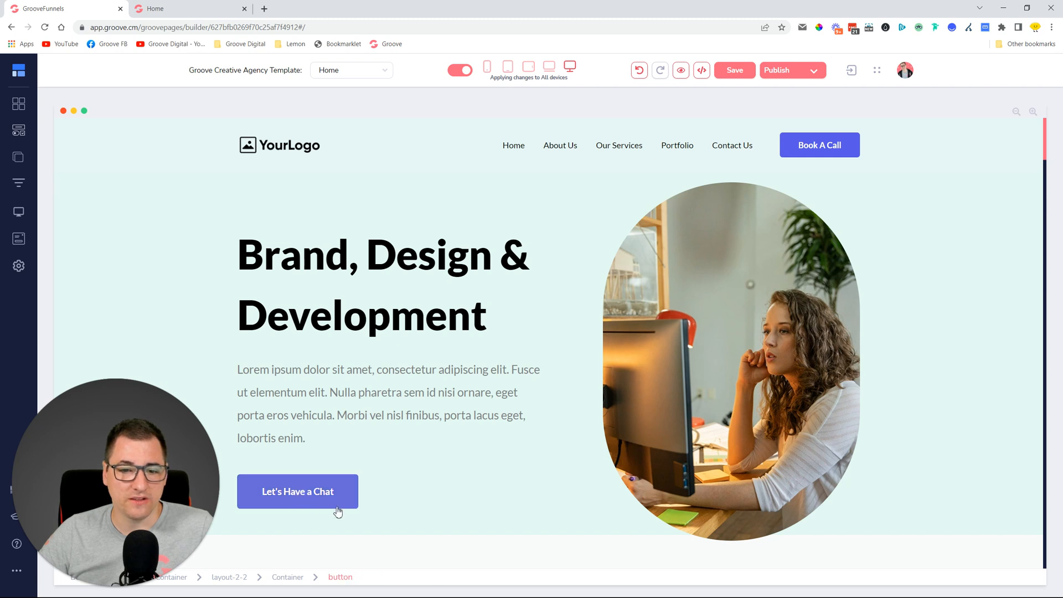
pyautogui.click(297, 492)
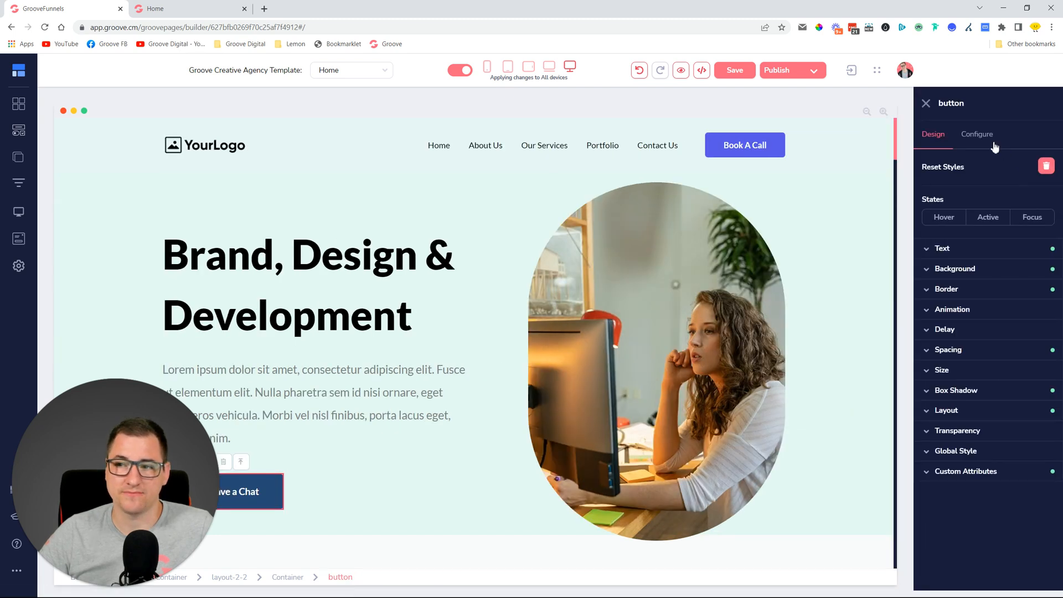
pyautogui.click(977, 134)
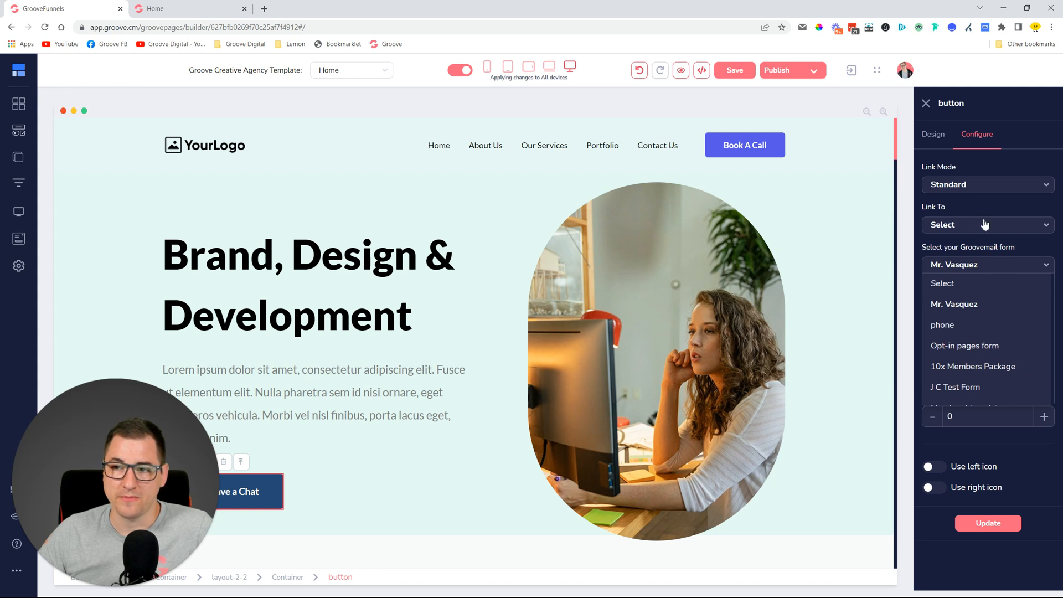
pyautogui.click(986, 185)
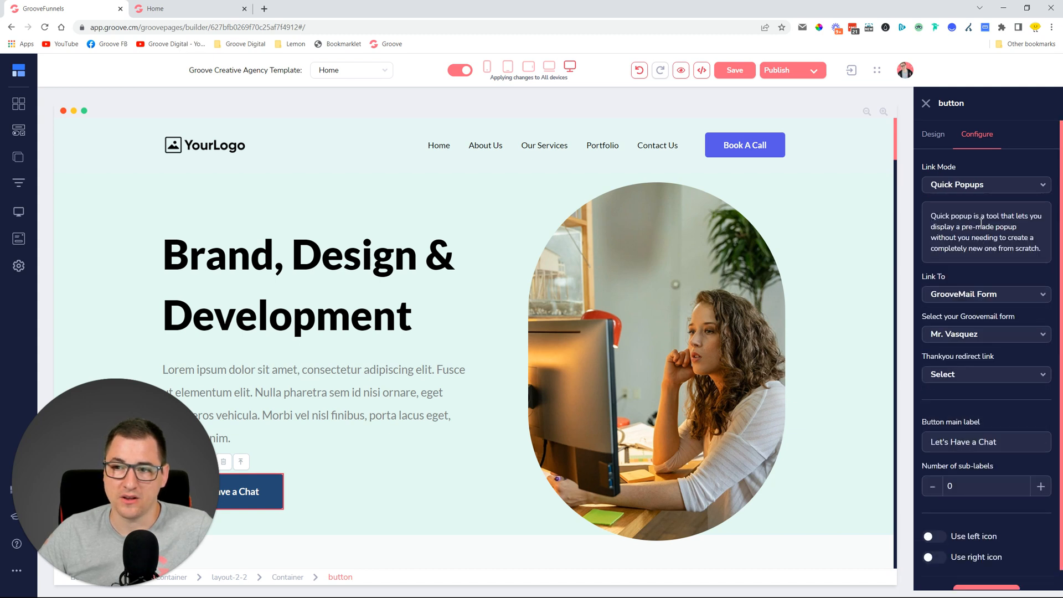
# Link to GrooveSell Checkout with funnel LemonAid Book and product Pumpkin Spice Latte.
pyautogui.click(986, 294)
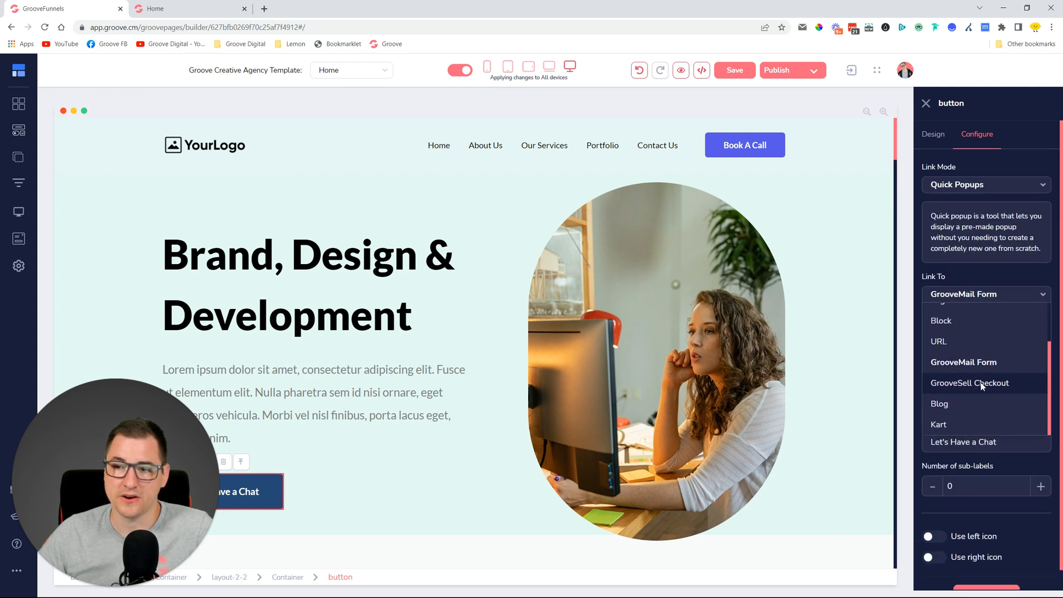
pyautogui.click(969, 383)
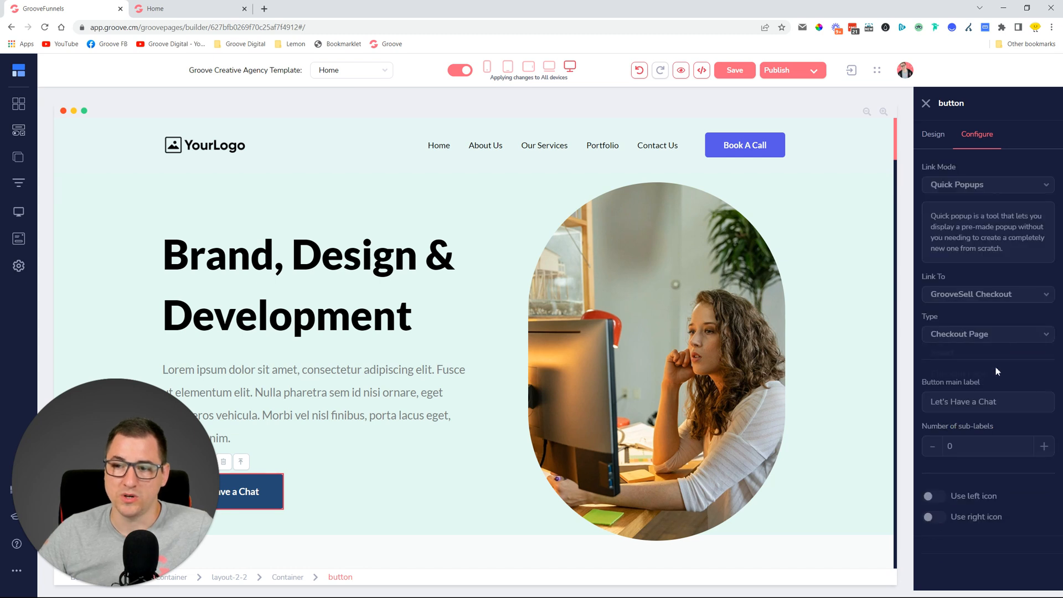
pyautogui.click(986, 374)
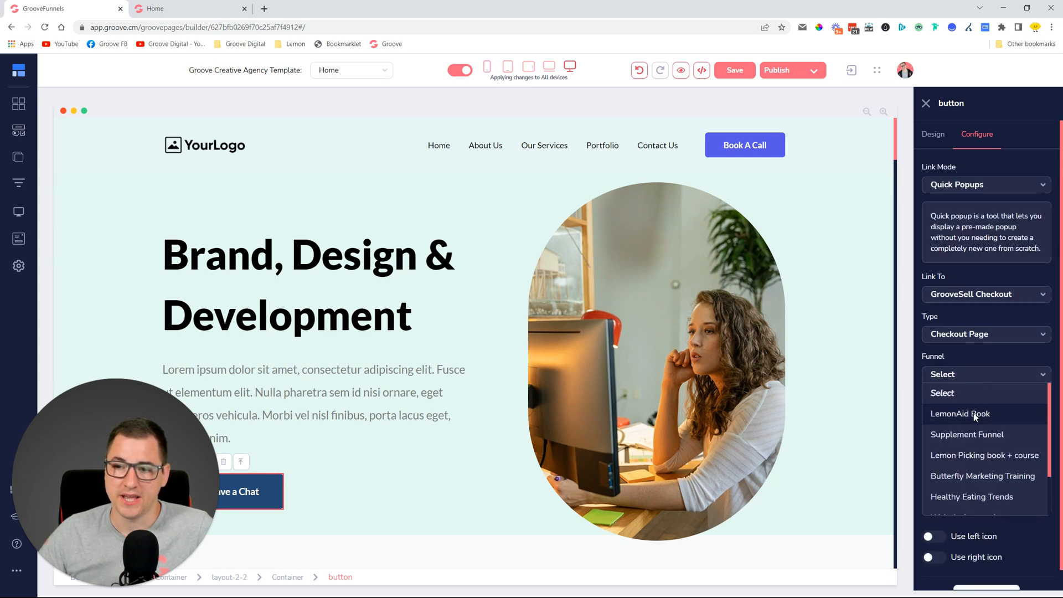
pyautogui.click(957, 413)
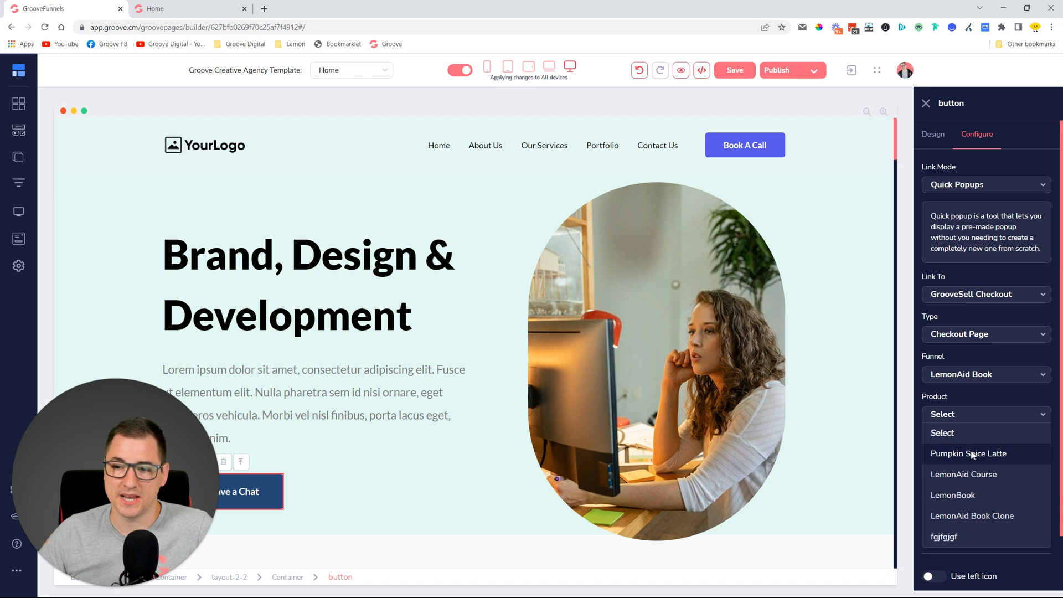
pyautogui.click(968, 453)
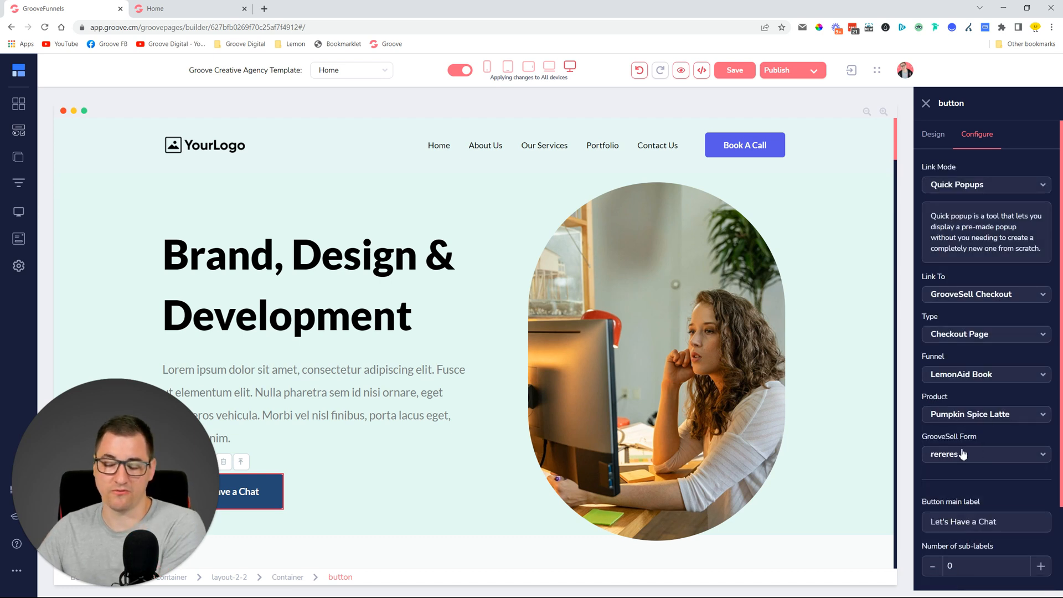
pyautogui.scroll(-3)
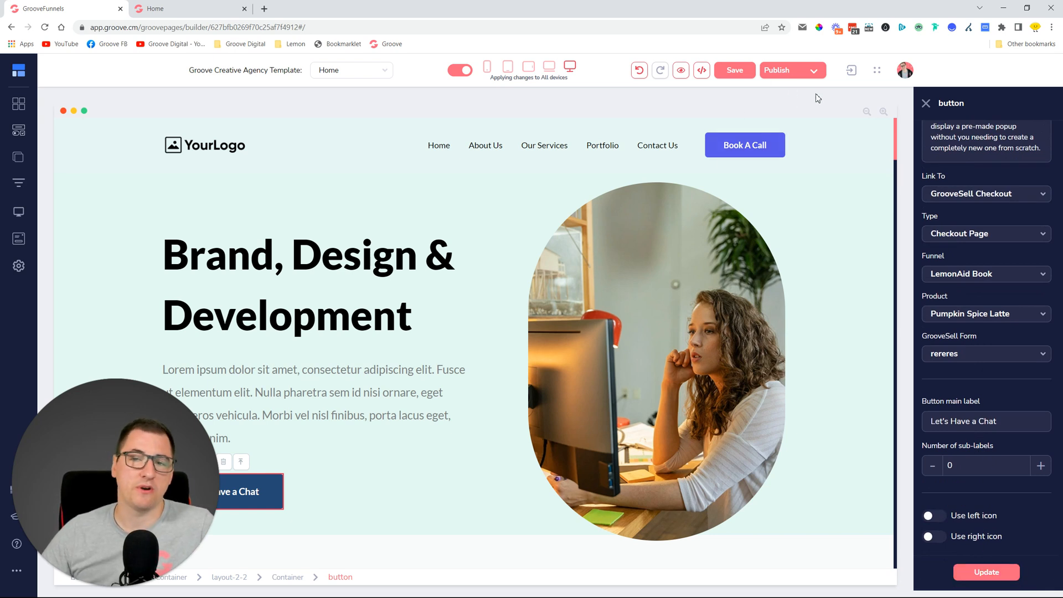
pyautogui.moveTo(933, 55)
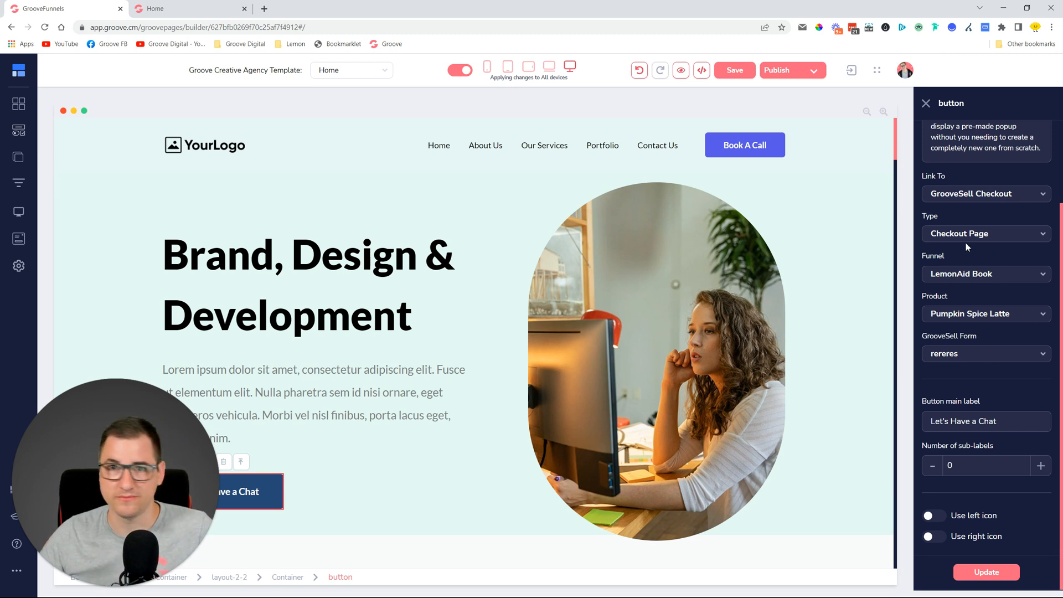
pyautogui.moveTo(18, 238)
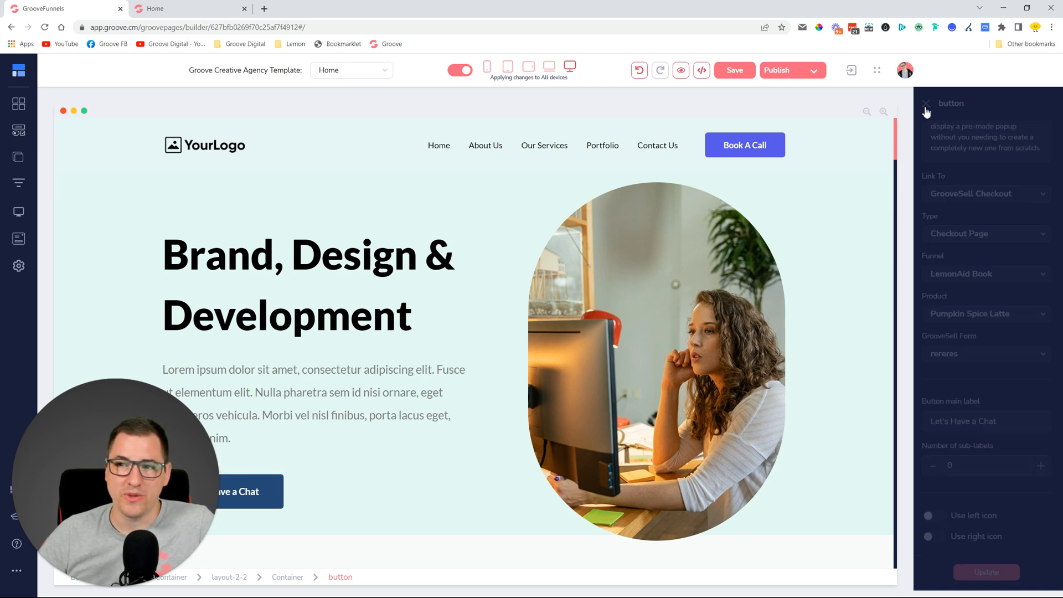
# Give the chat button a #375680 background colour in its Background settings.
pyautogui.click(926, 104)
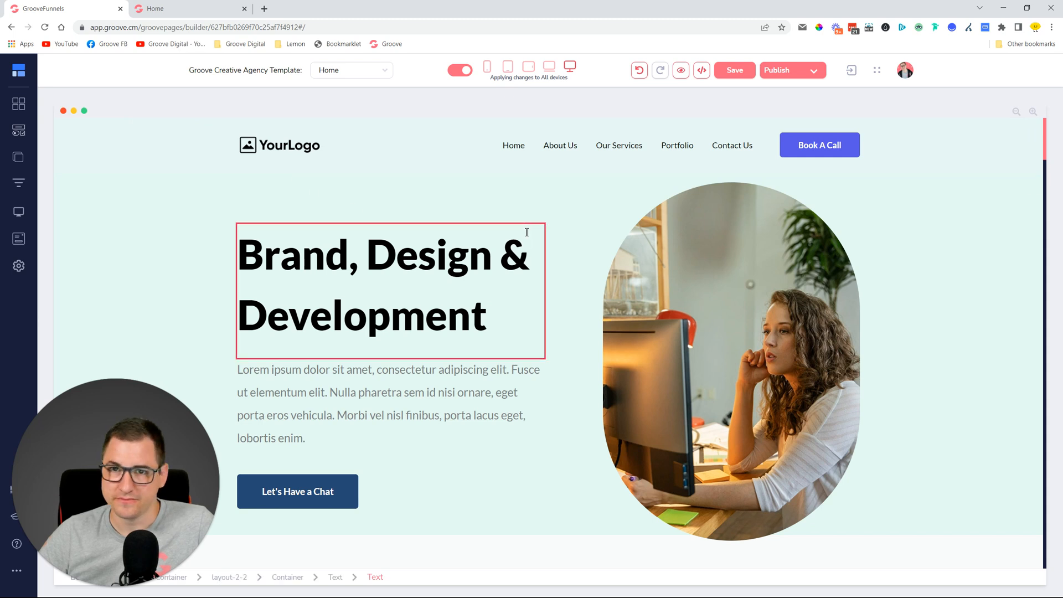
pyautogui.click(298, 491)
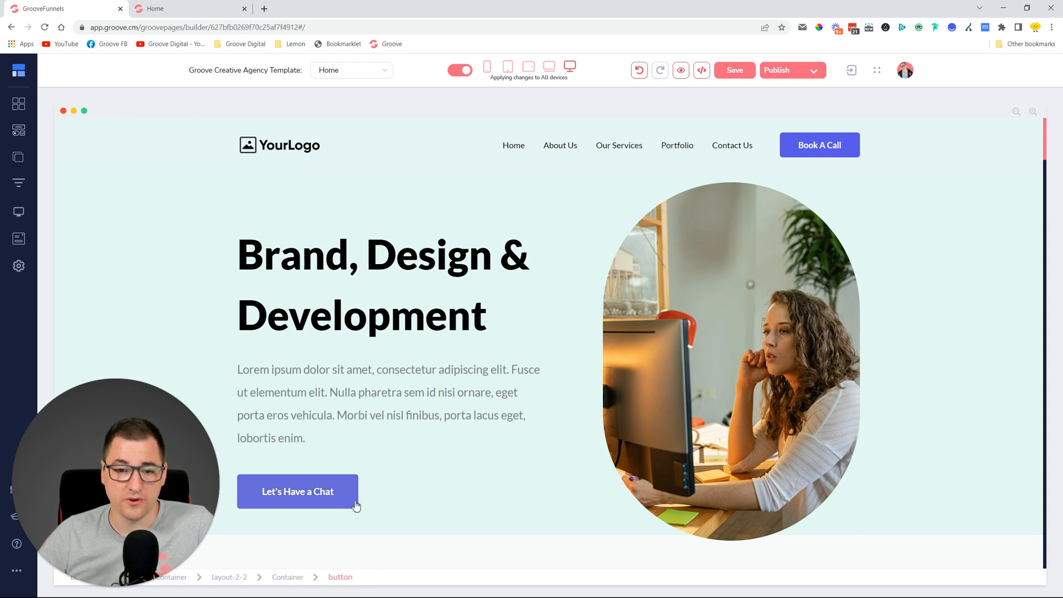
pyautogui.click(297, 491)
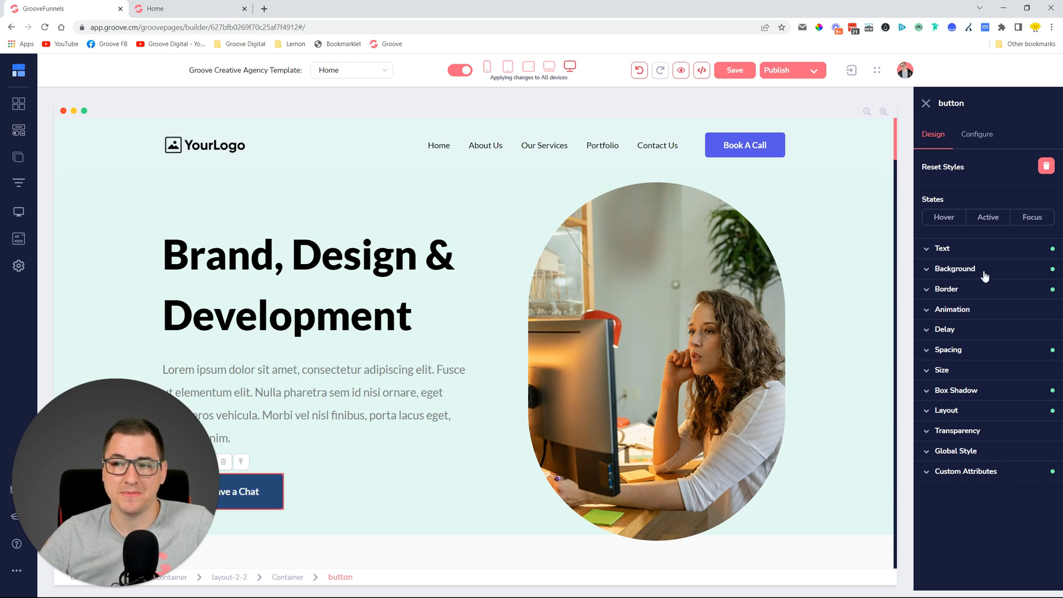
pyautogui.click(954, 269)
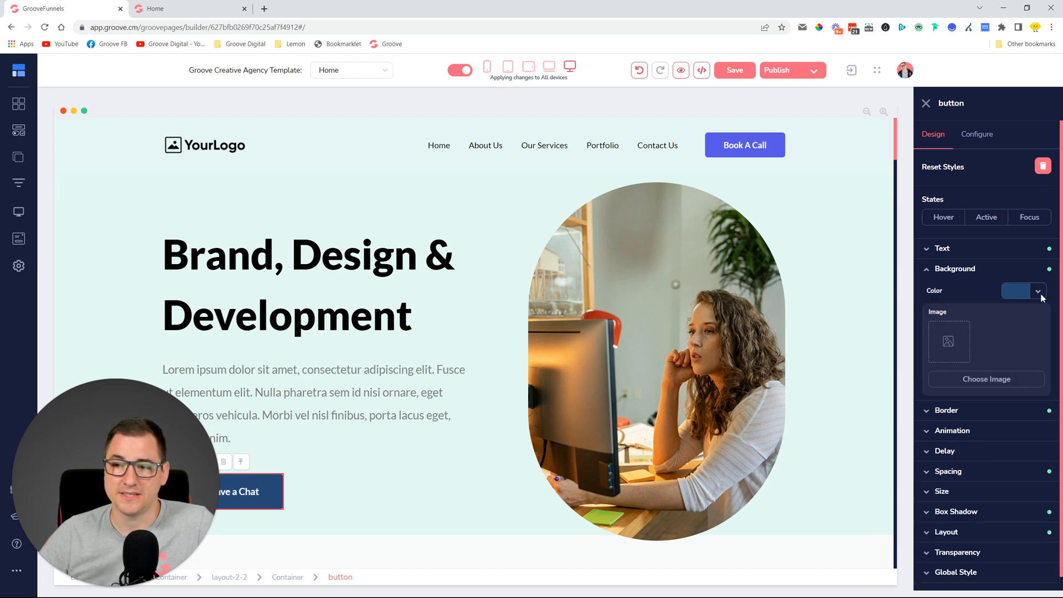
pyautogui.click(1036, 291)
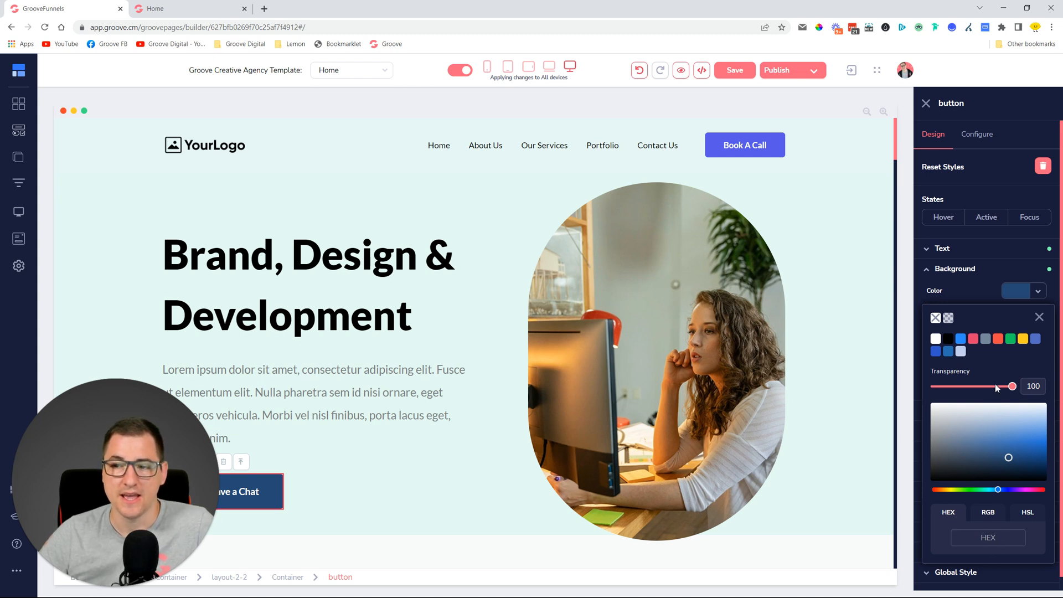
pyautogui.moveTo(1025, 327)
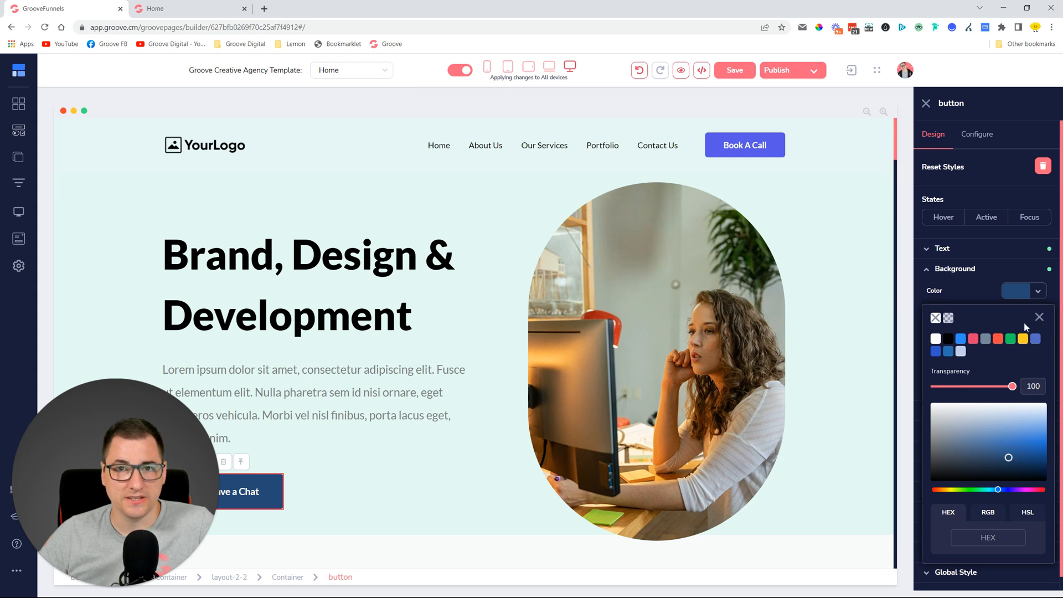
pyautogui.click(982, 454)
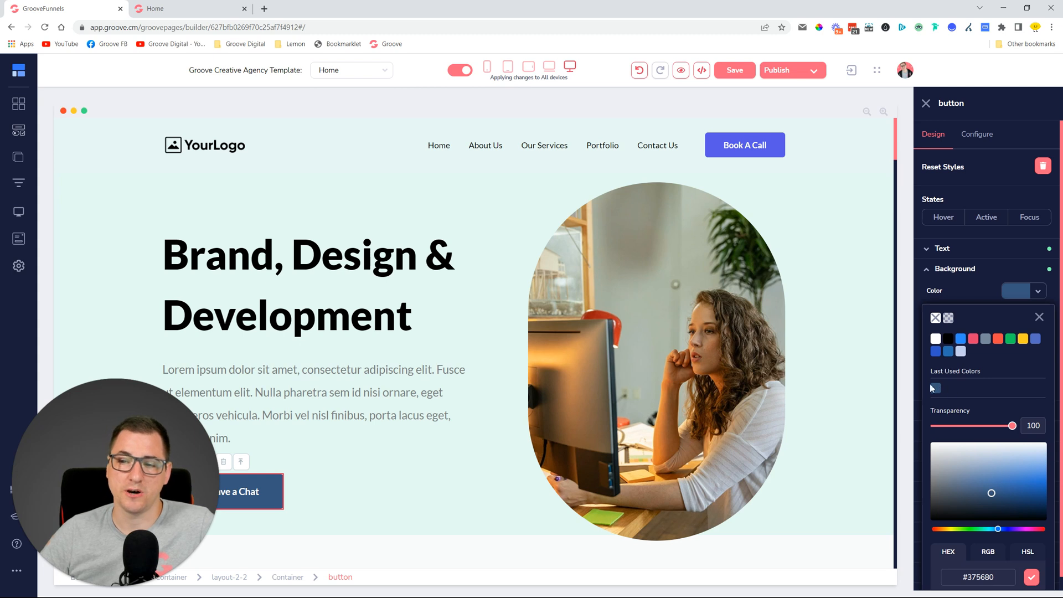
pyautogui.click(1039, 316)
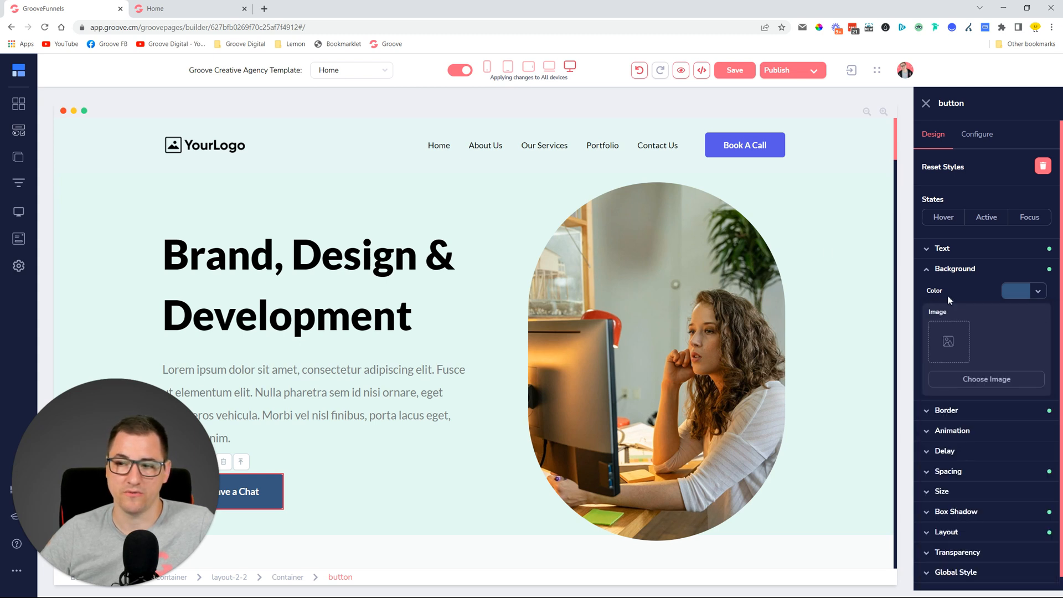
# Apply the last-used #375680 swatch as the Book A Call button's background.
pyautogui.click(744, 145)
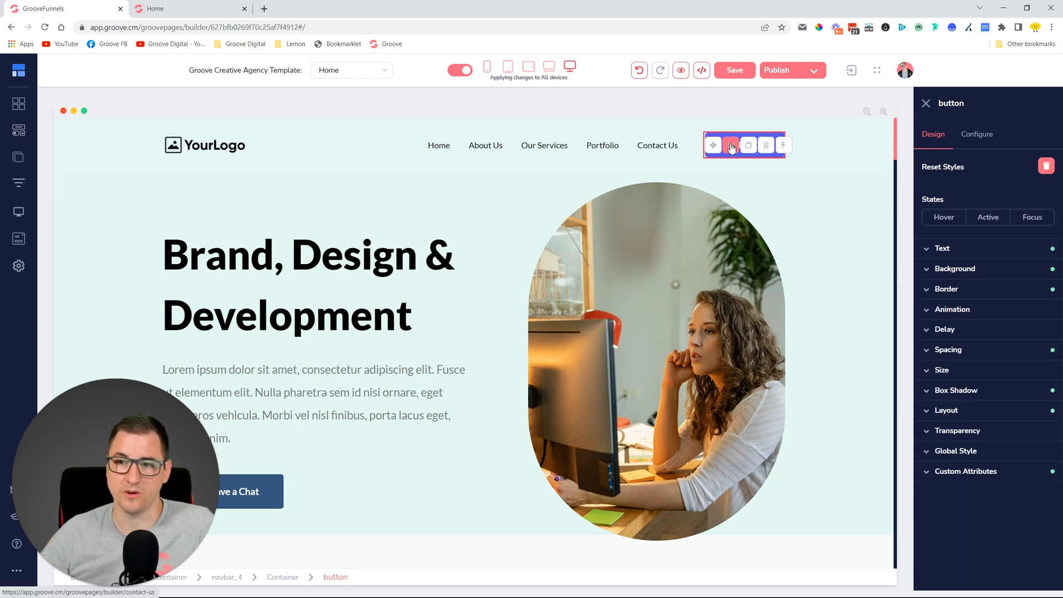
pyautogui.click(955, 269)
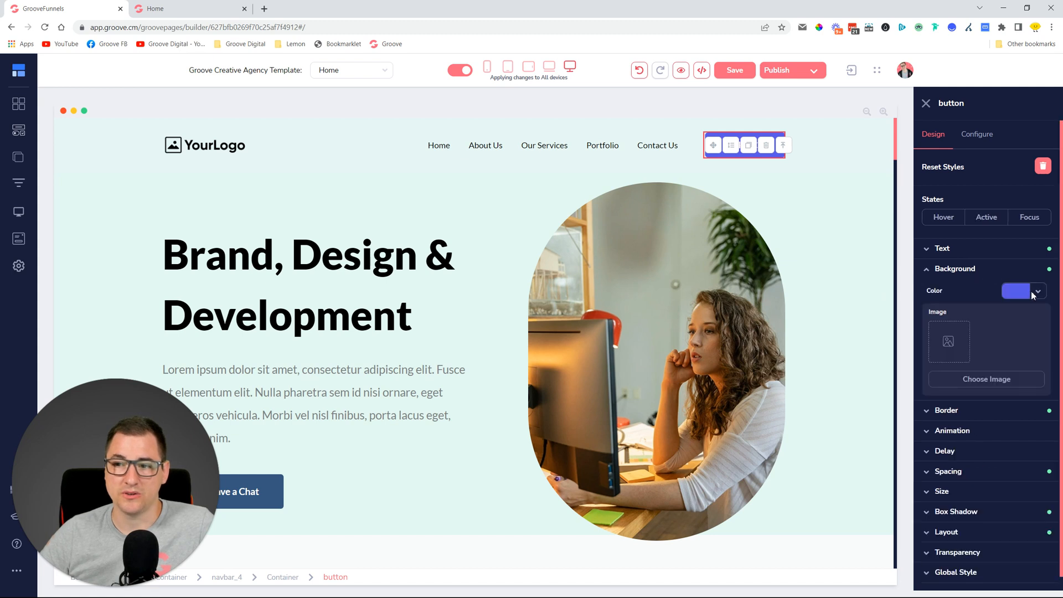
pyautogui.click(1016, 291)
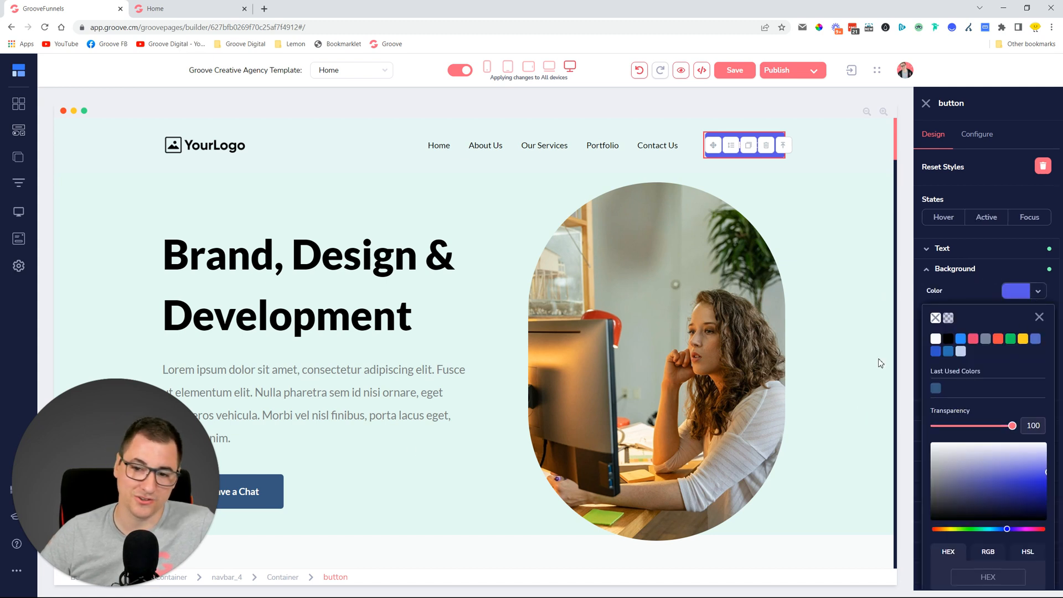
pyautogui.click(991, 493)
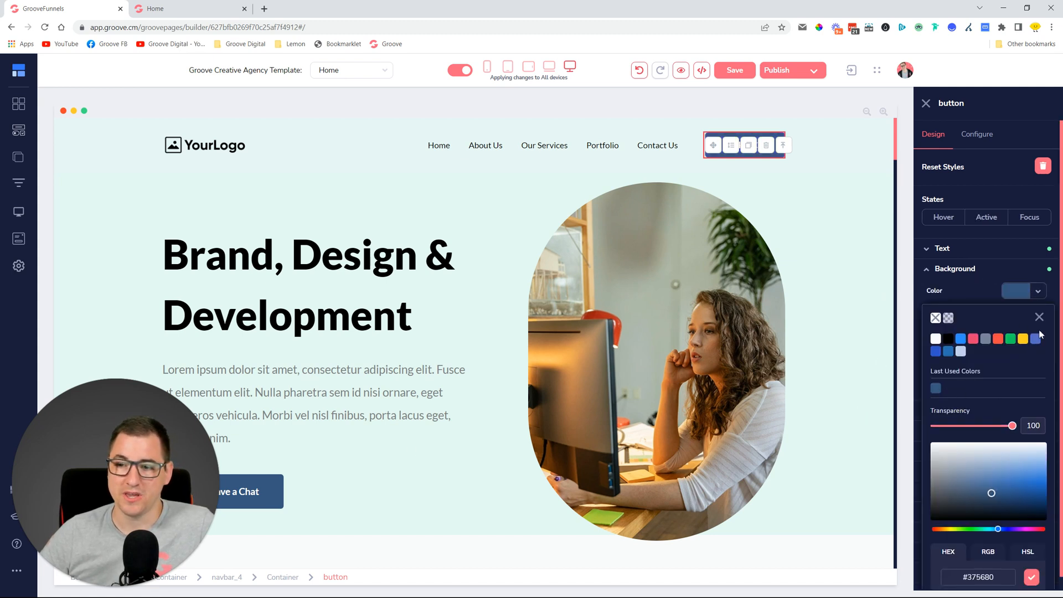
pyautogui.click(1039, 317)
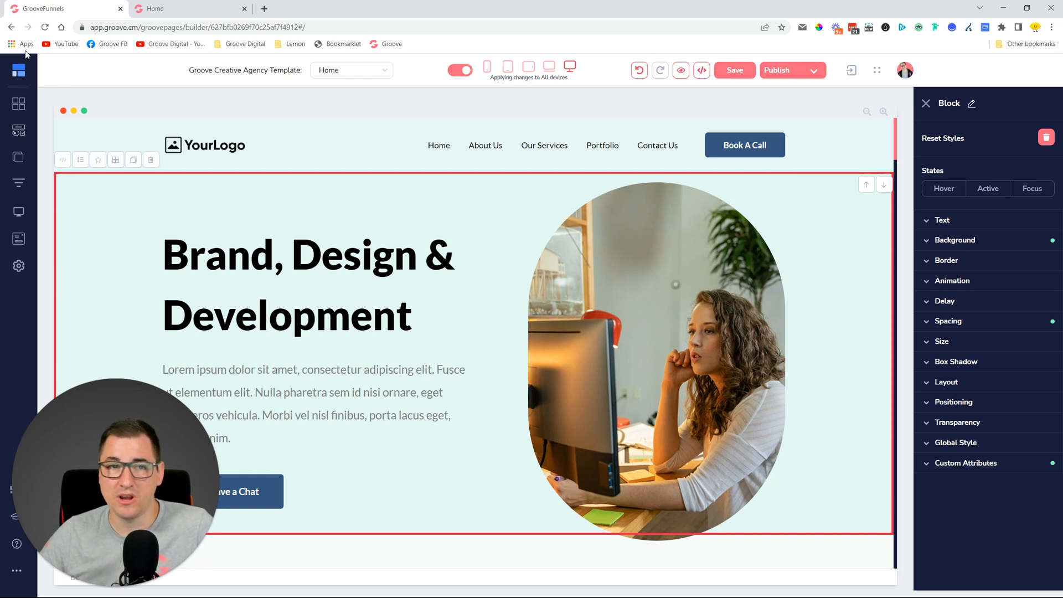
pyautogui.click(955, 240)
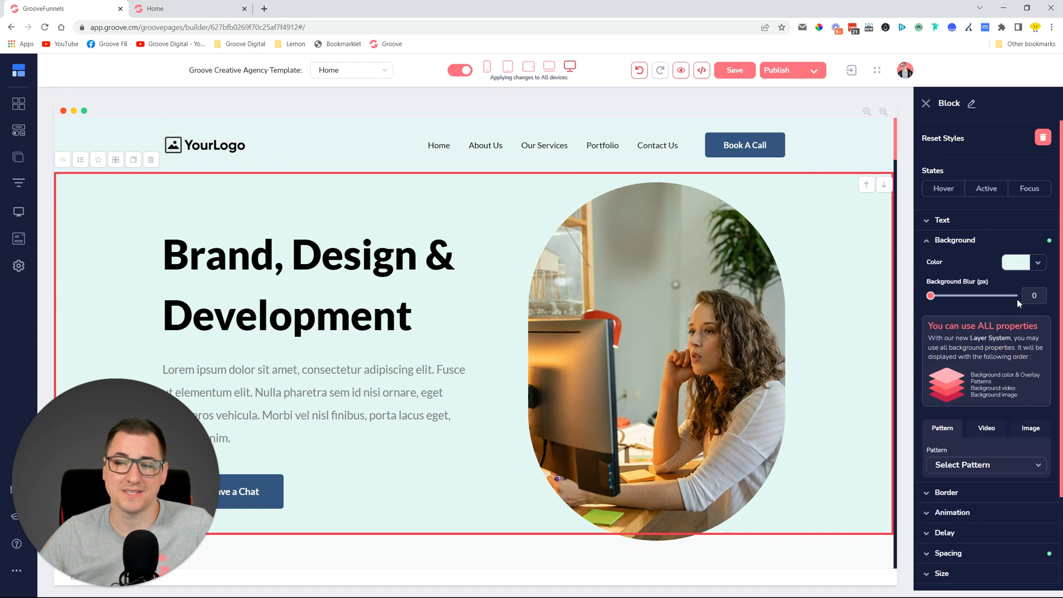
pyautogui.click(1017, 261)
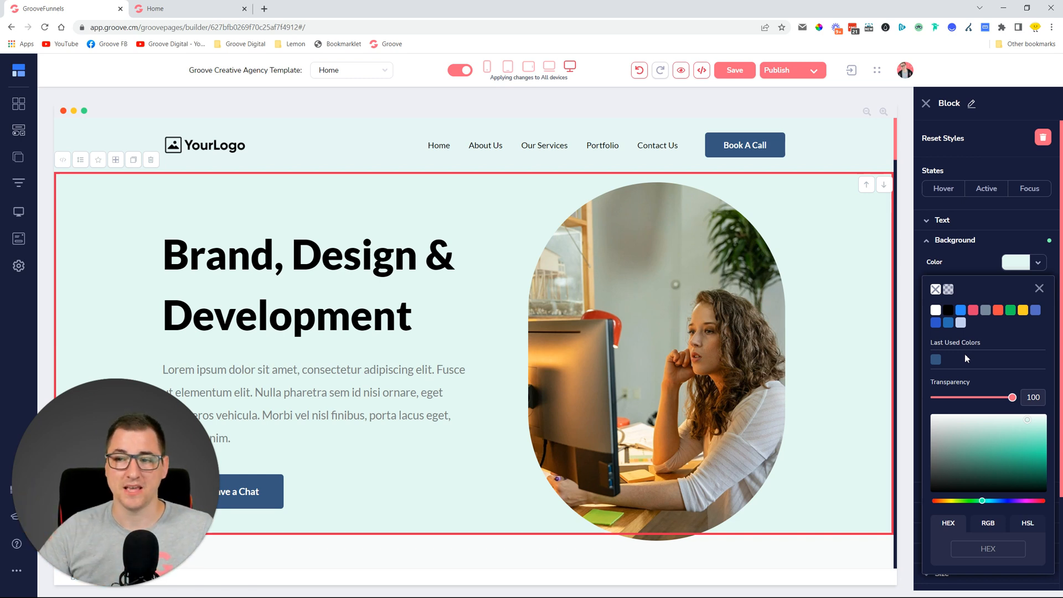
pyautogui.moveTo(974, 361)
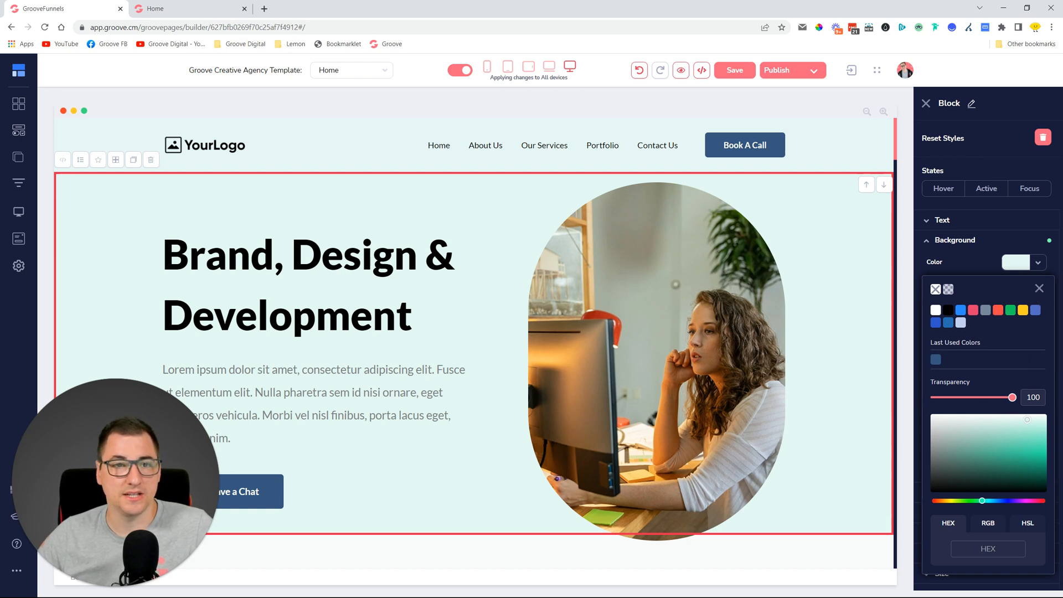
pyautogui.click(1039, 288)
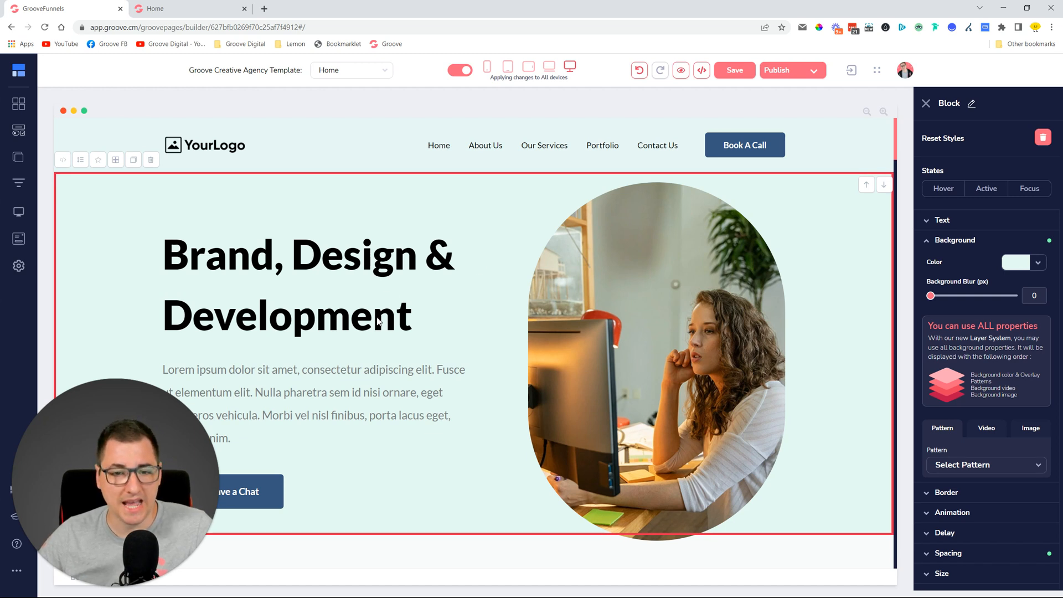
pyautogui.doubleClick(286, 316)
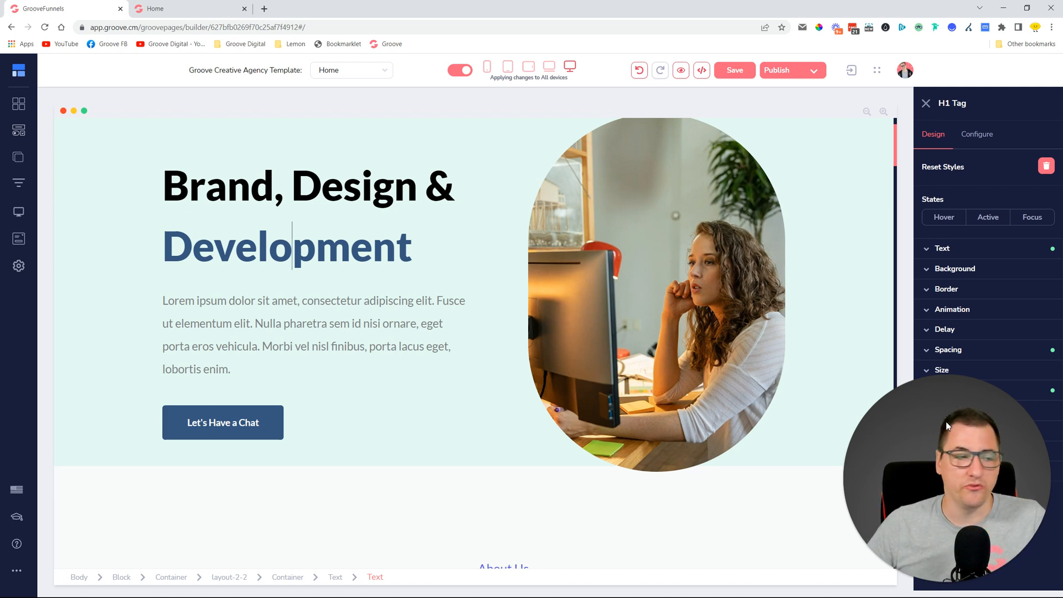
pyautogui.moveTo(18, 170)
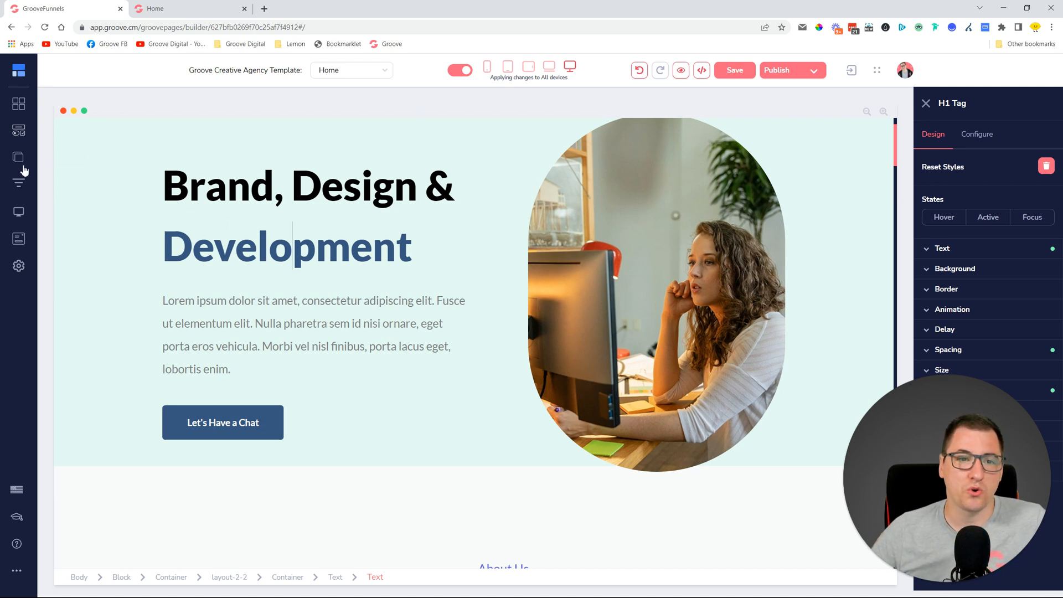
# Show the site's page list from the left sidebar Pages icon.
pyautogui.click(18, 157)
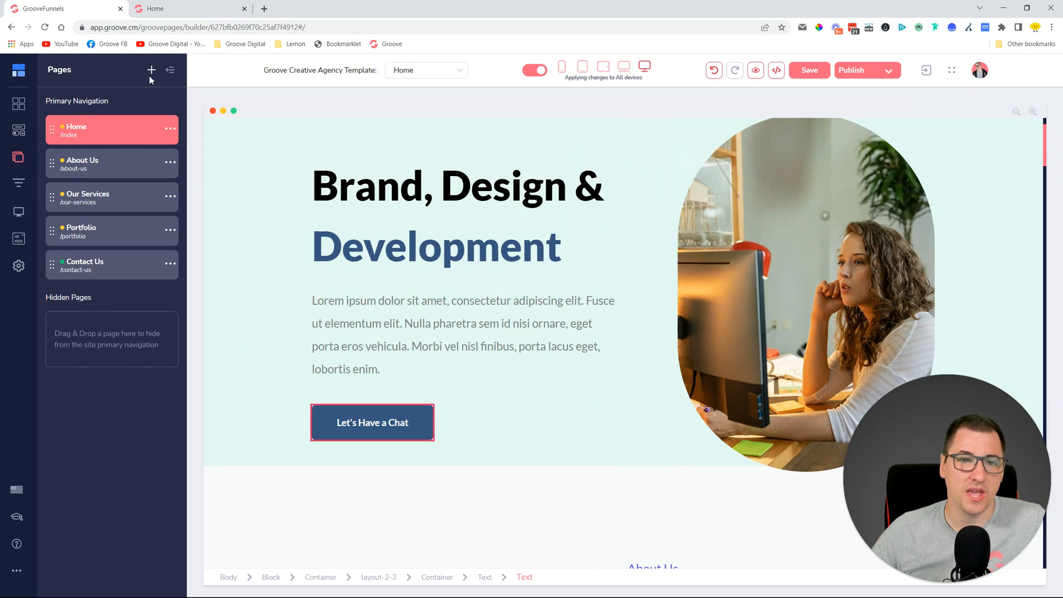
pyautogui.click(151, 69)
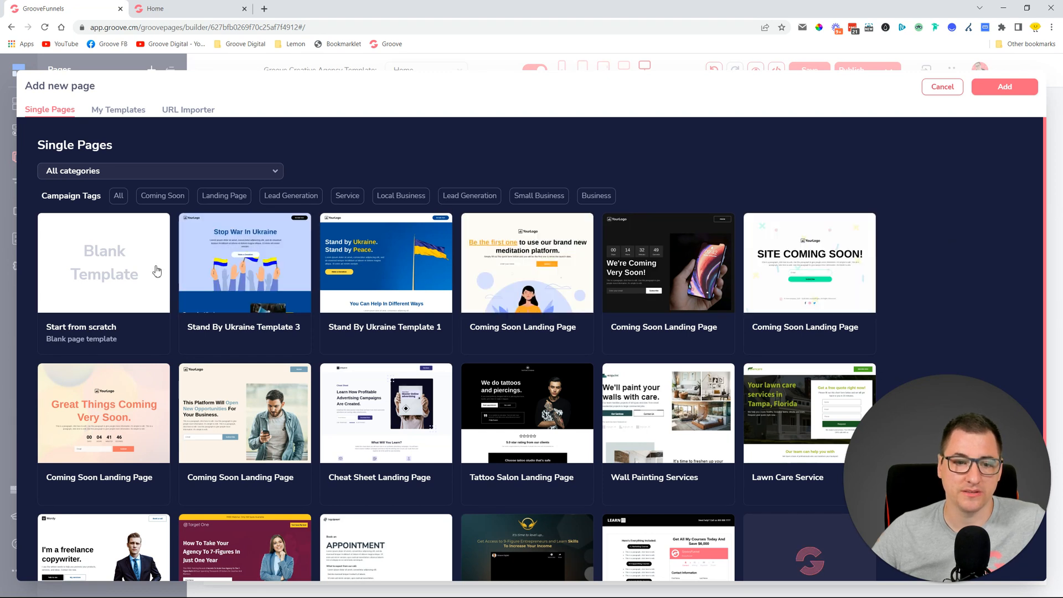
pyautogui.moveTo(693, 237)
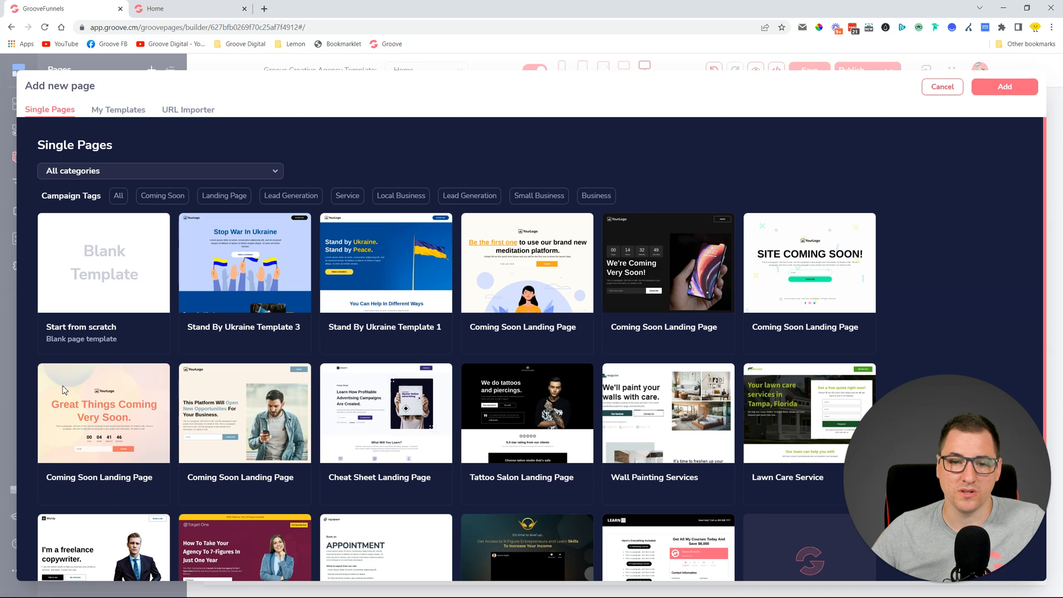
pyautogui.moveTo(959, 109)
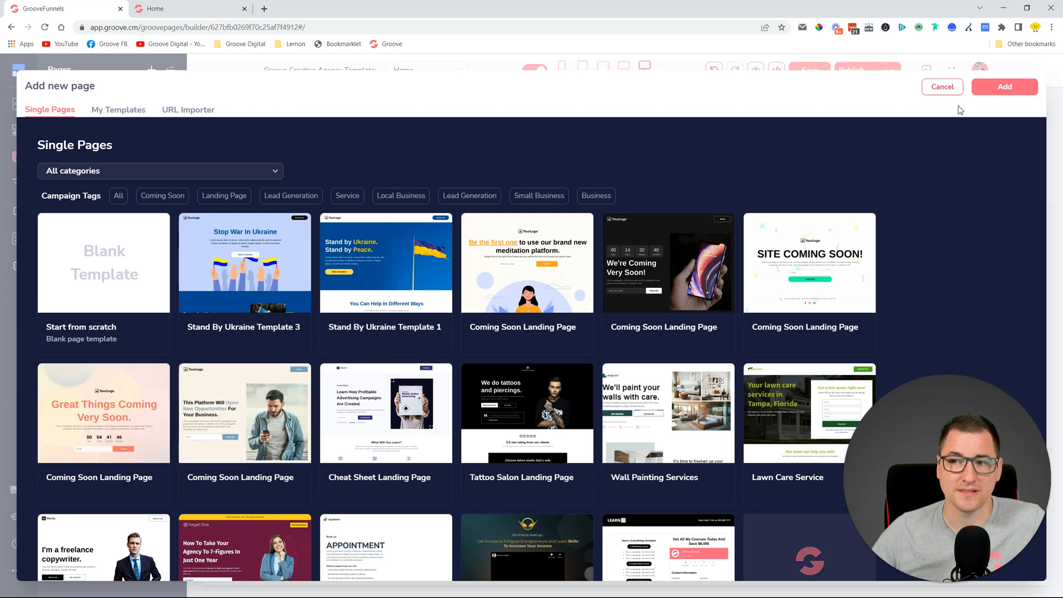
pyautogui.moveTo(957, 114)
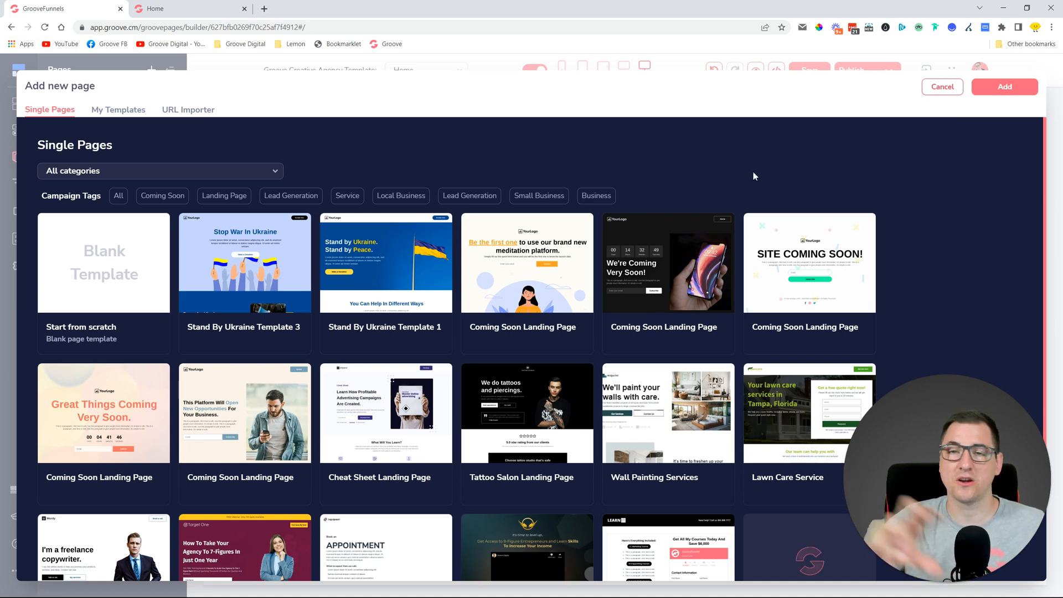
pyautogui.moveTo(935, 102)
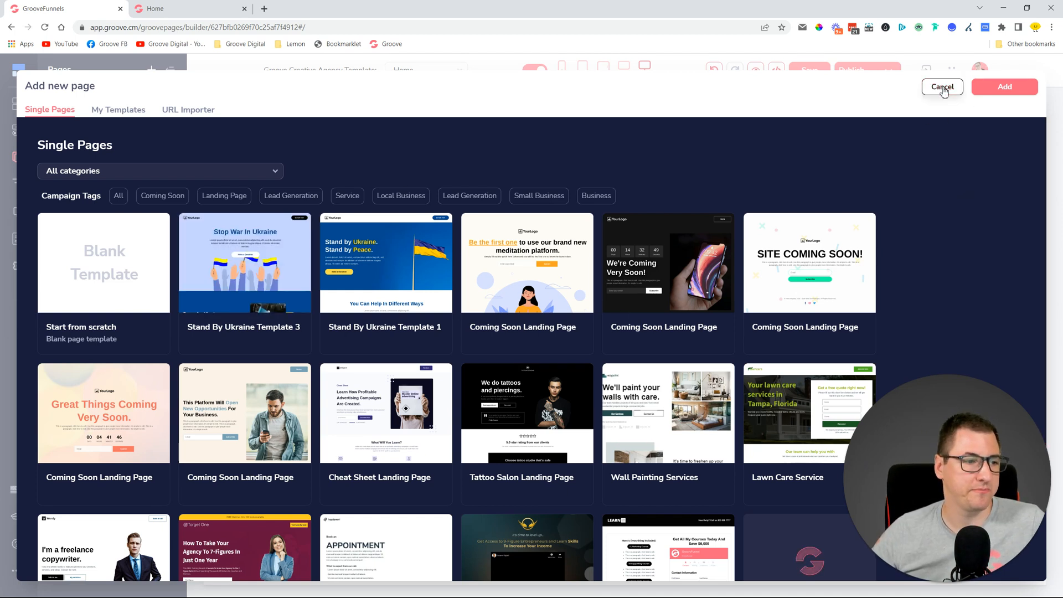
pyautogui.click(942, 87)
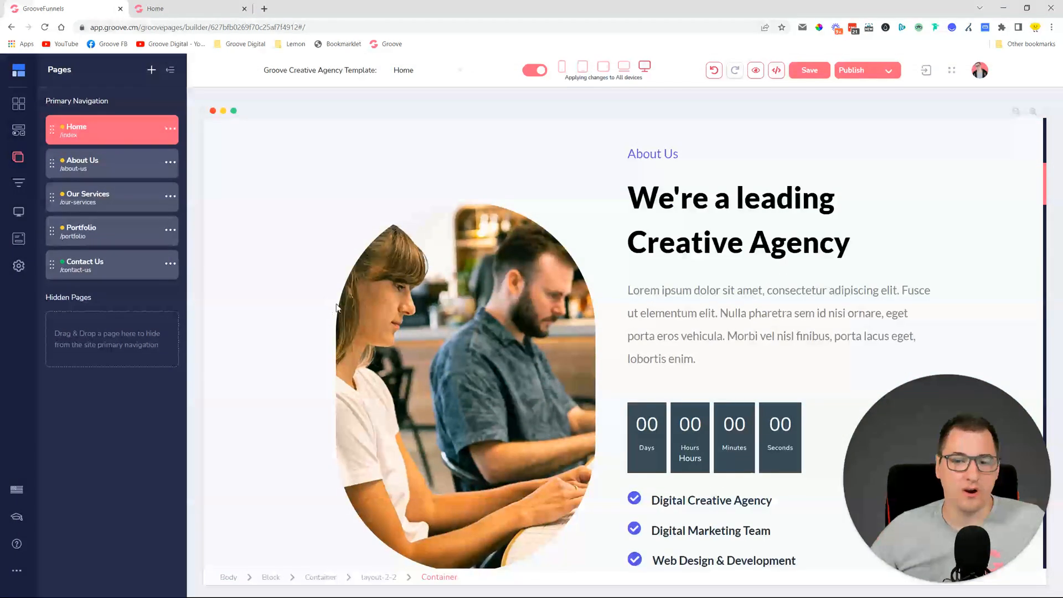
# Open the Elements panel and scroll toward the Media elements.
pyautogui.scroll(-3)
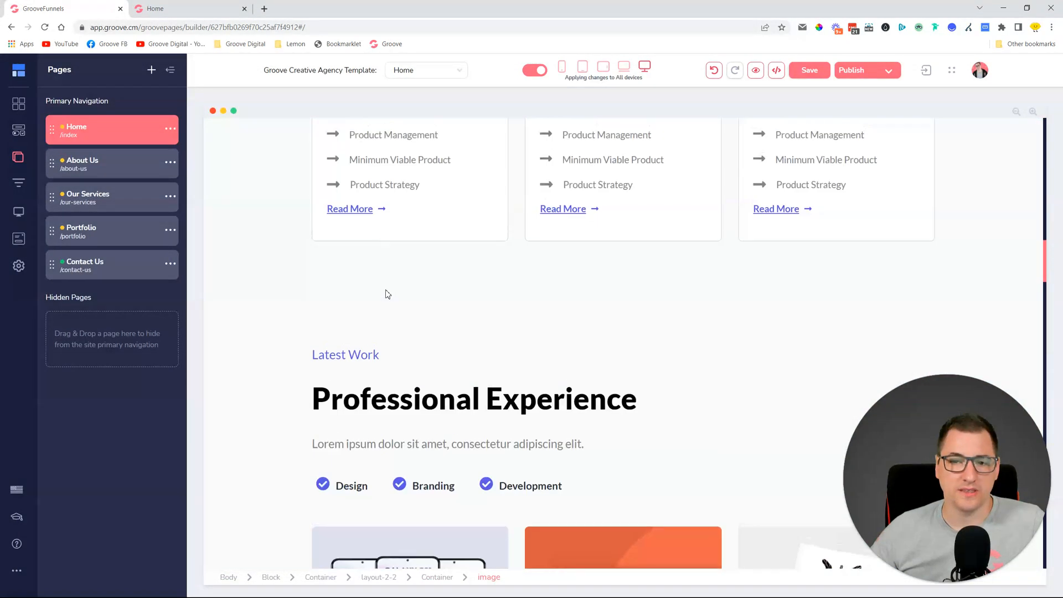
pyautogui.click(18, 131)
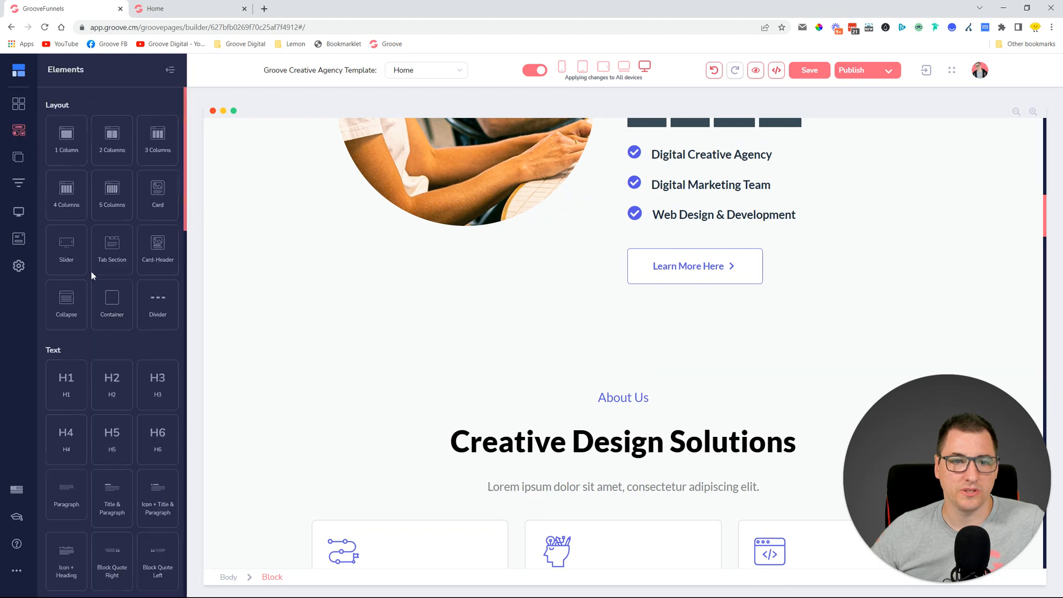
pyautogui.scroll(-3)
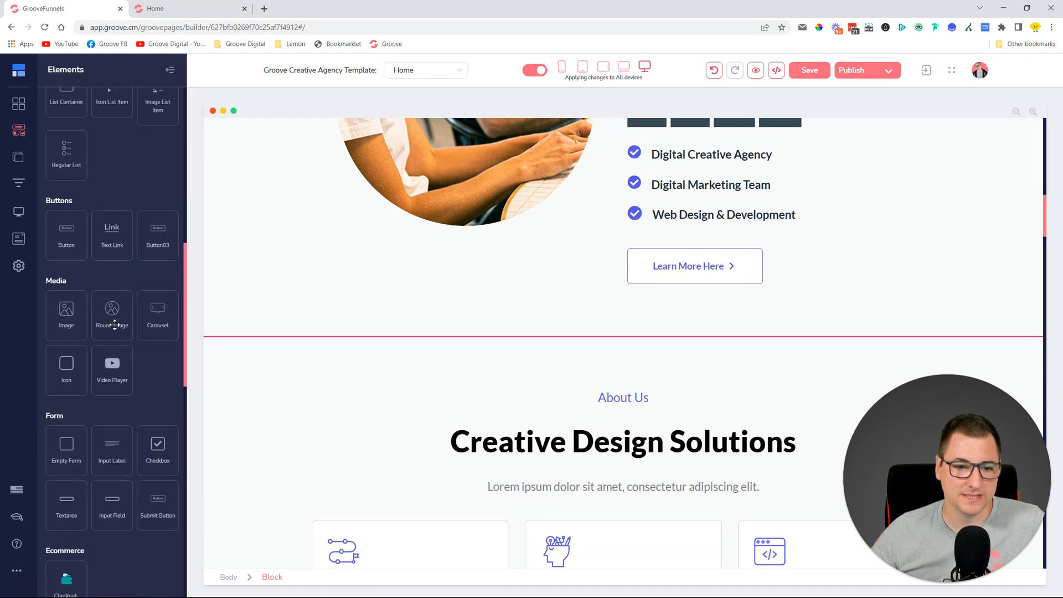
pyautogui.moveTo(102, 337)
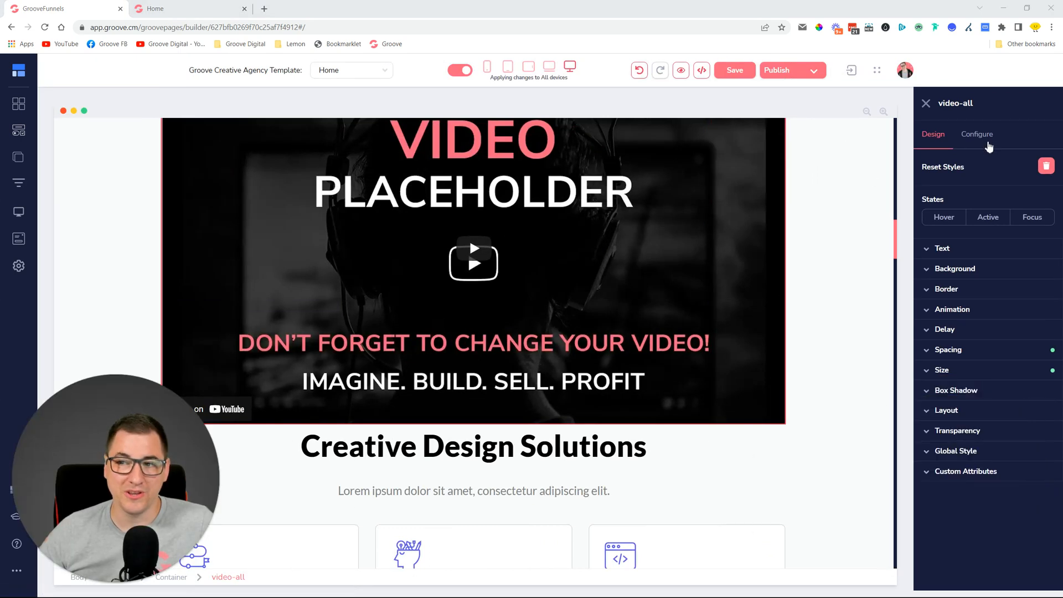
# Set the video element's source to GrooveVideo and open the video list.
pyautogui.click(976, 134)
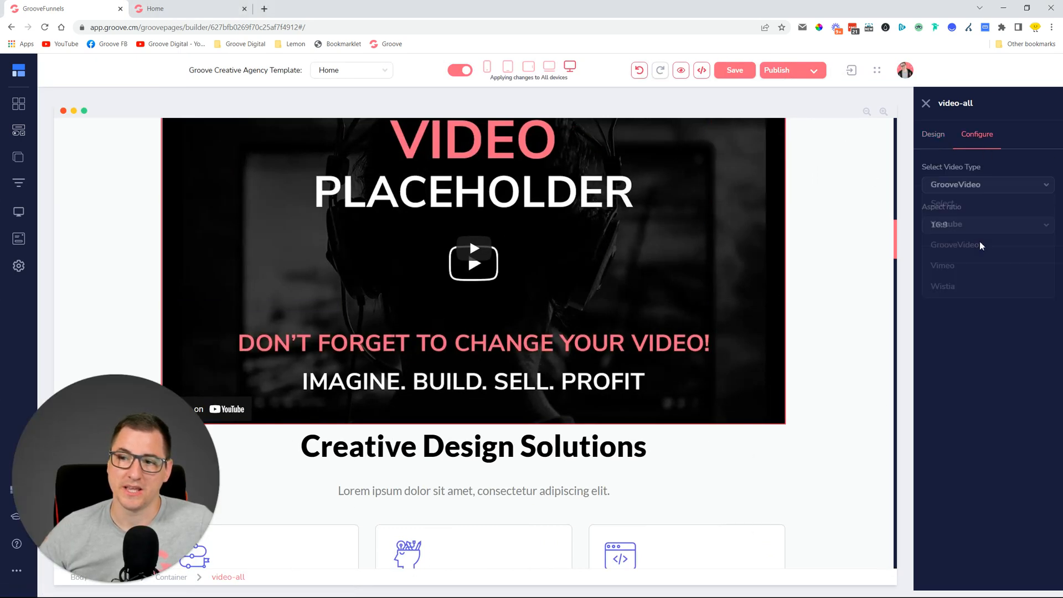
pyautogui.click(987, 251)
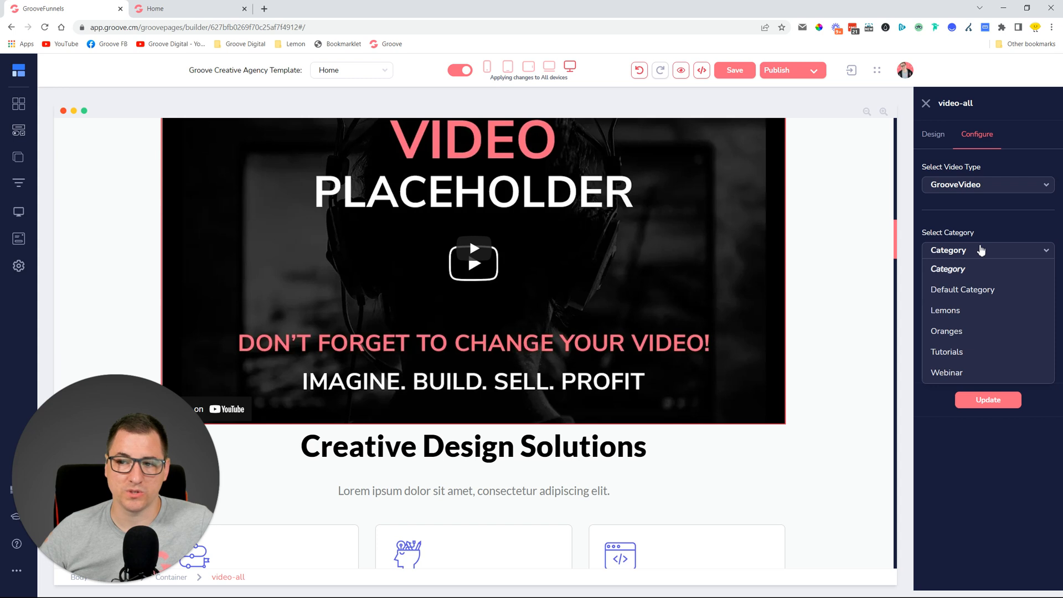
pyautogui.click(962, 290)
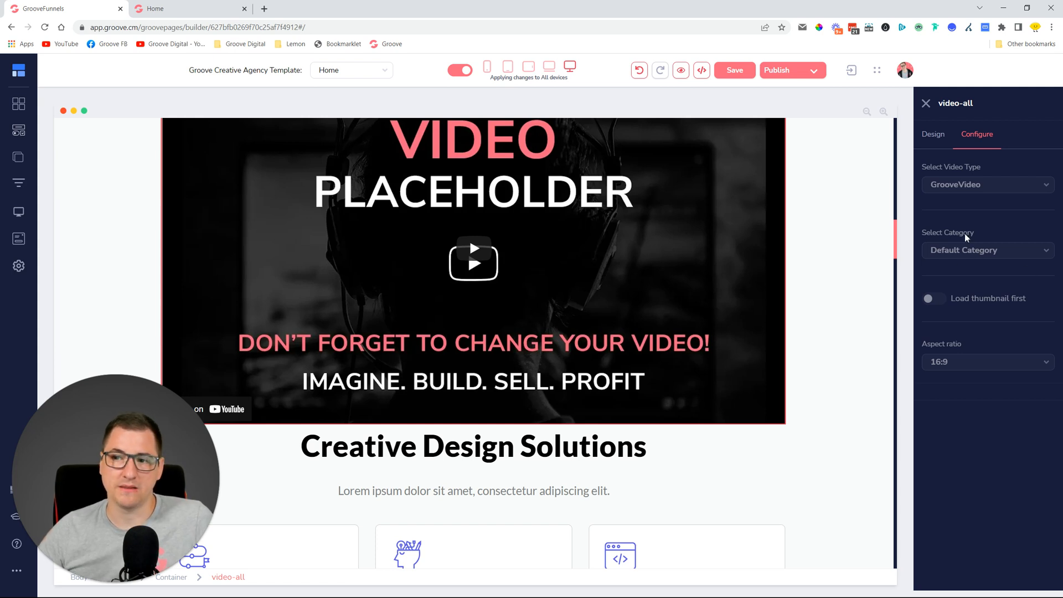
pyautogui.moveTo(964, 264)
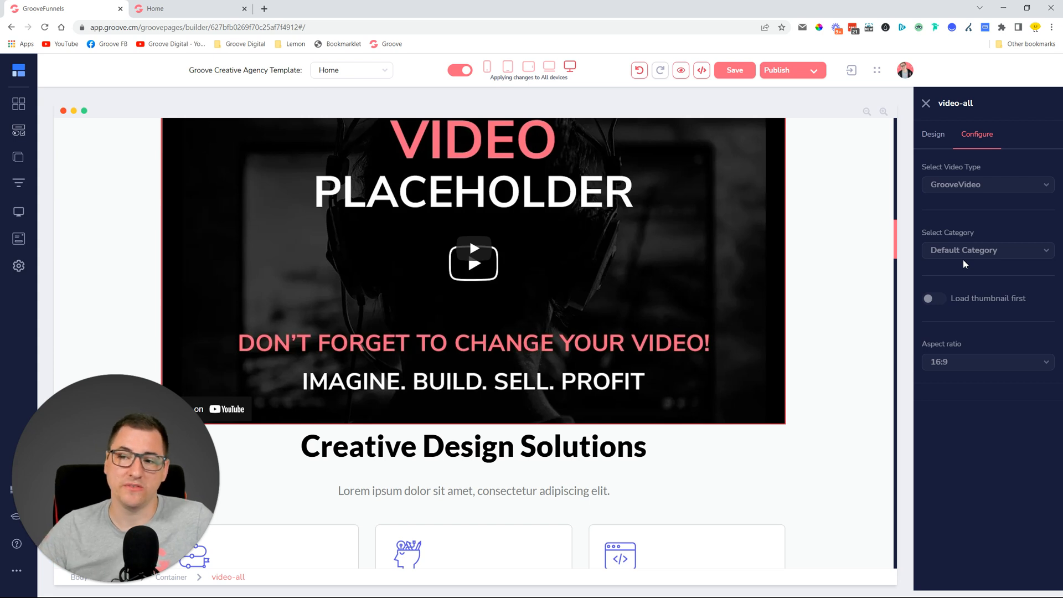
pyautogui.moveTo(953, 229)
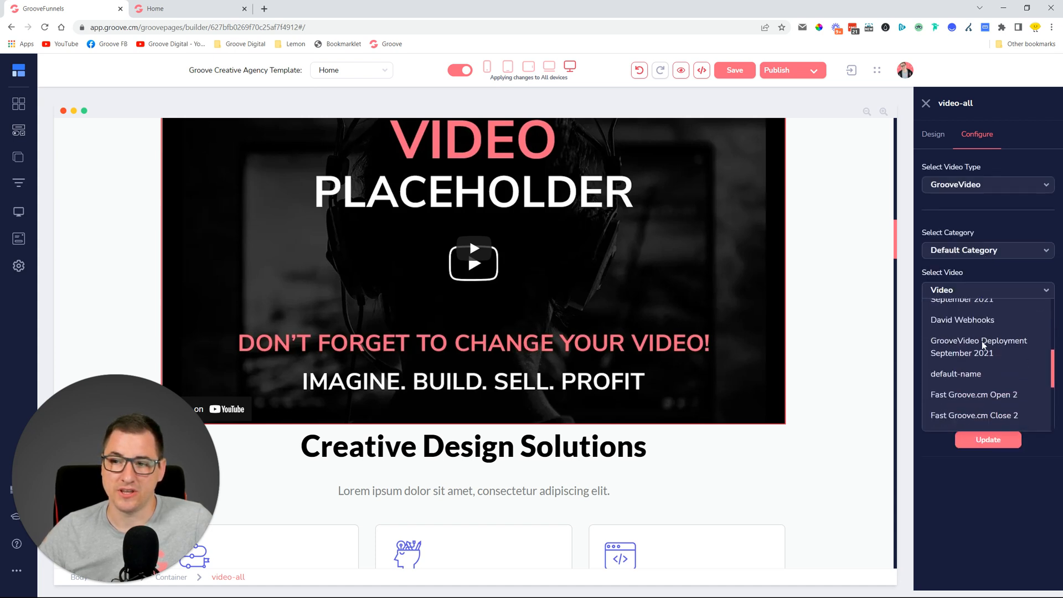
# Choose More... to reveal Search Video, then select the countdown timer.
pyautogui.scroll(-3)
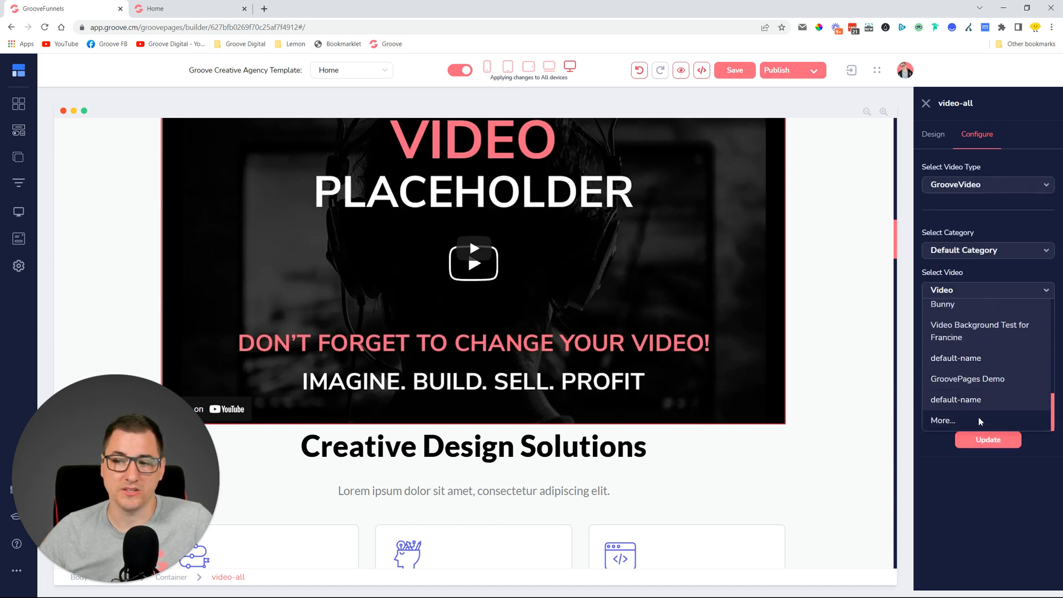
pyautogui.click(942, 420)
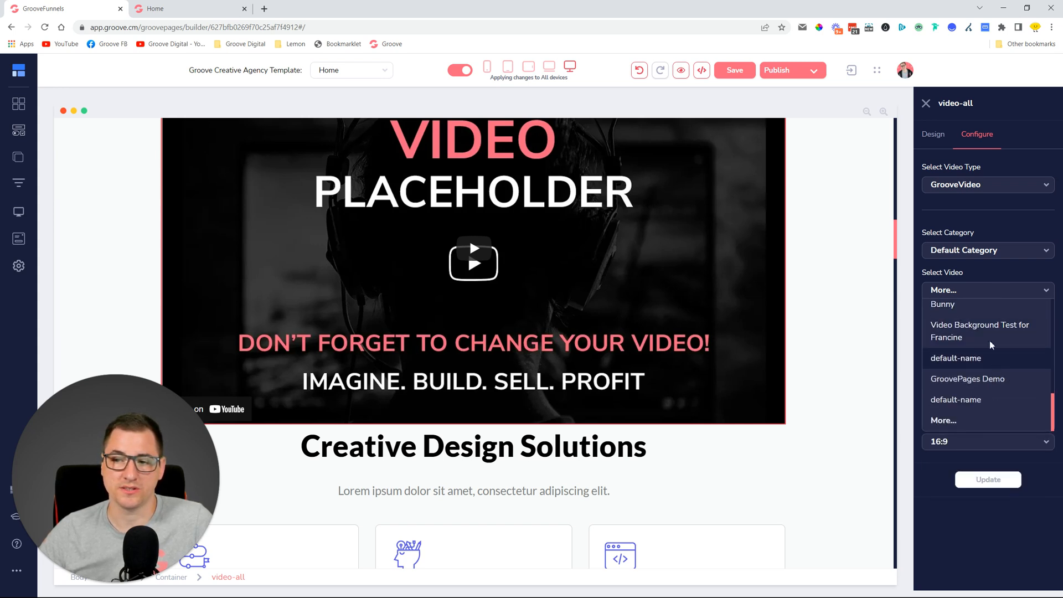
pyautogui.click(987, 290)
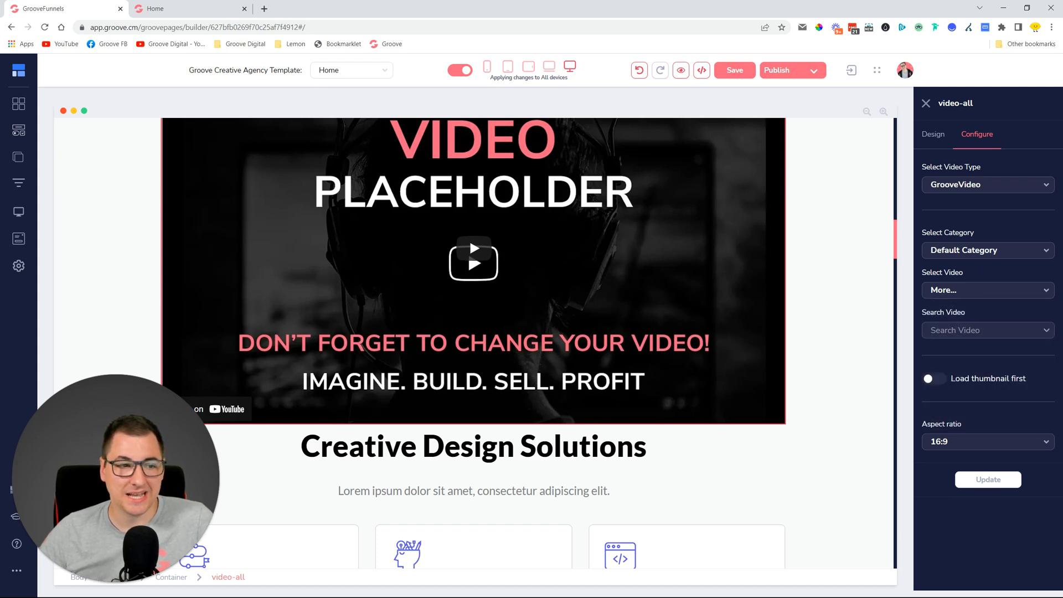
pyautogui.scroll(-3)
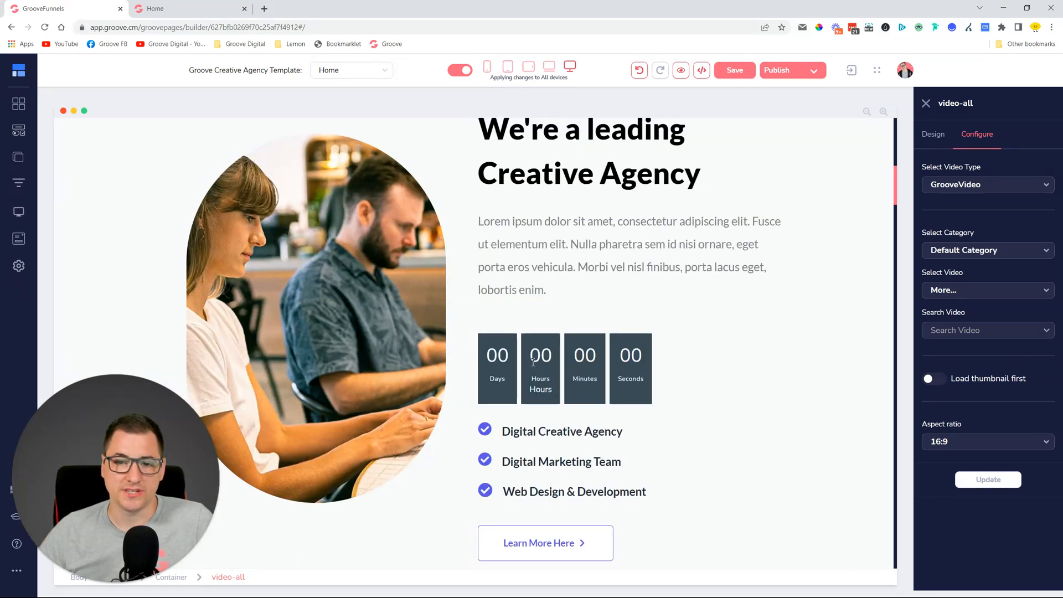
pyautogui.click(520, 370)
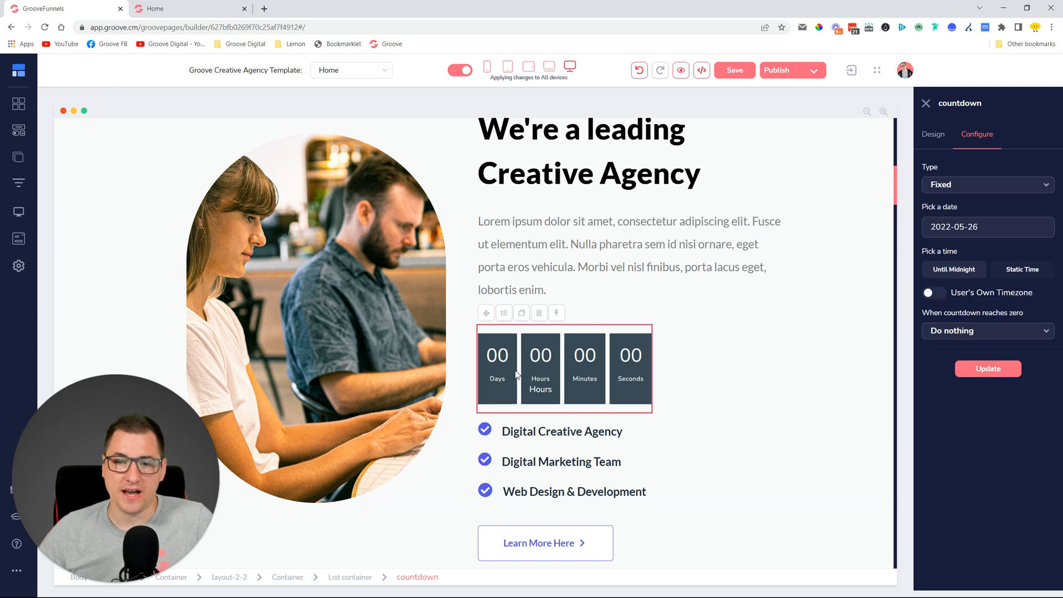
# Select the countdown's Days box and turn on 'Apply styling to all countdown elements'.
pyautogui.click(497, 368)
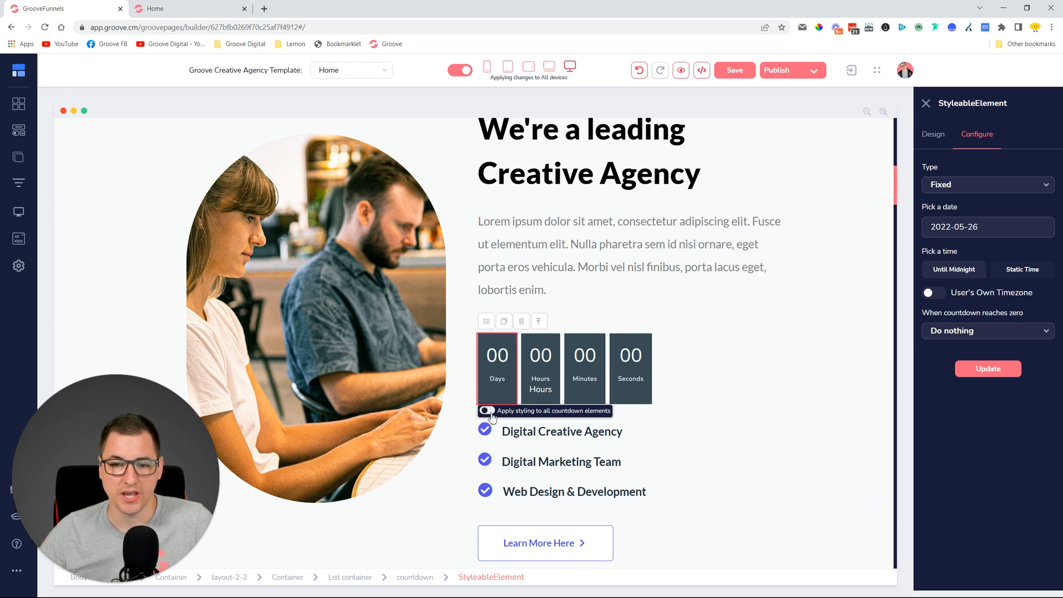
pyautogui.click(488, 410)
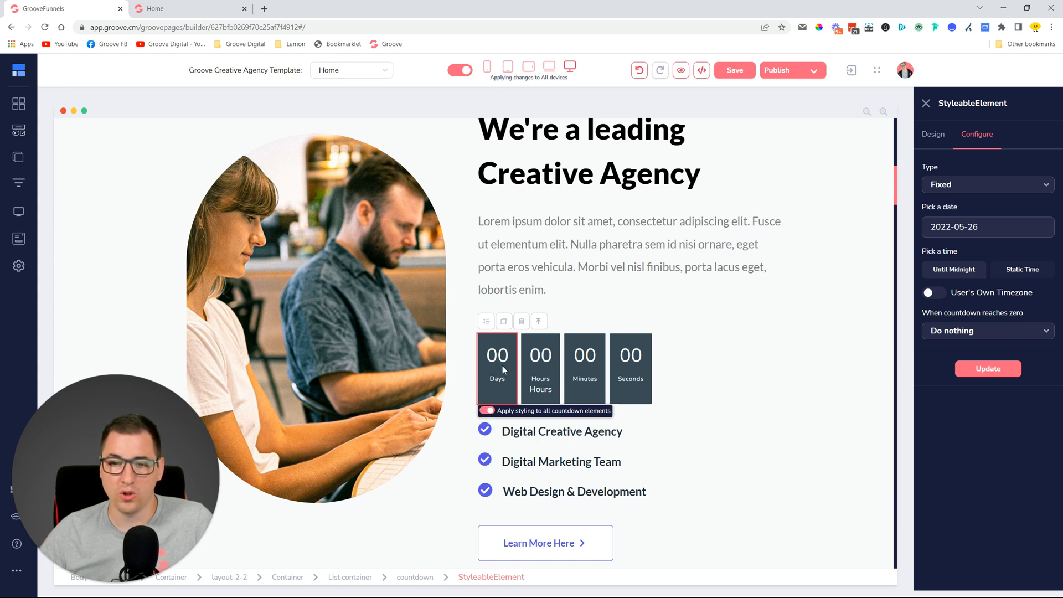
pyautogui.moveTo(569, 362)
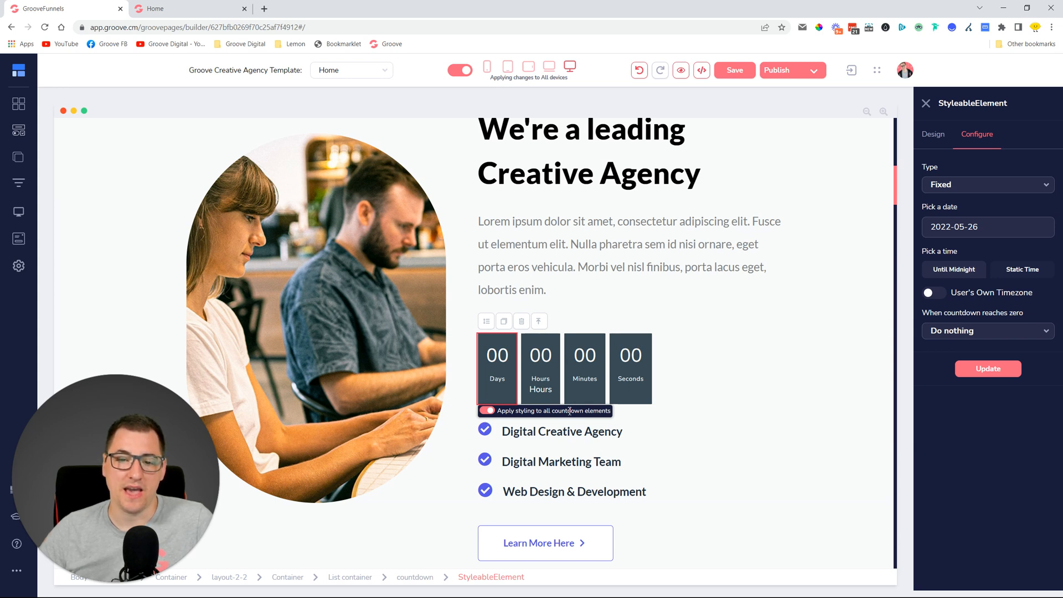
pyautogui.moveTo(490, 410)
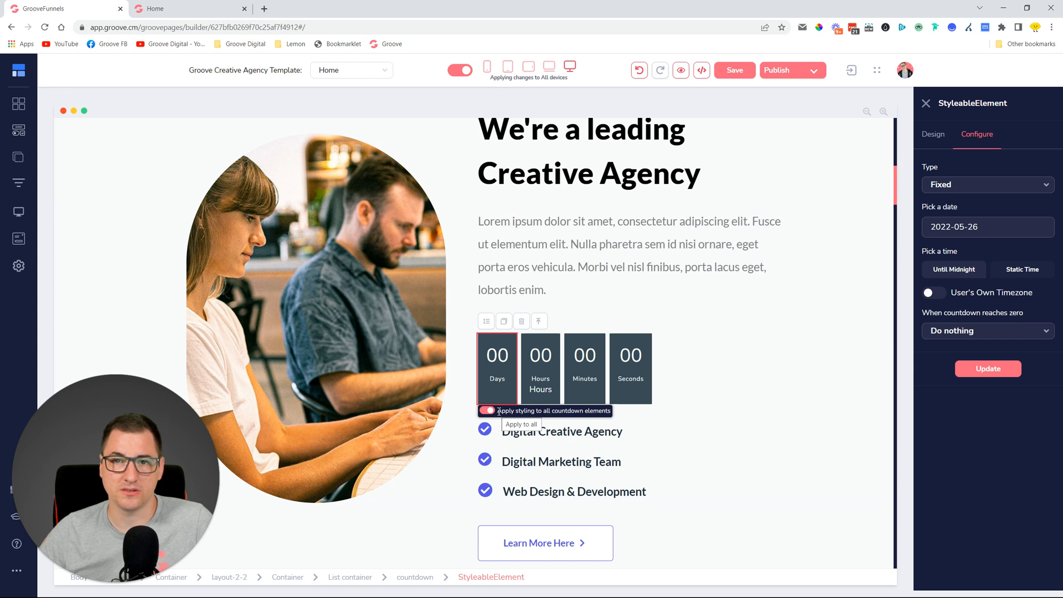
pyautogui.click(521, 321)
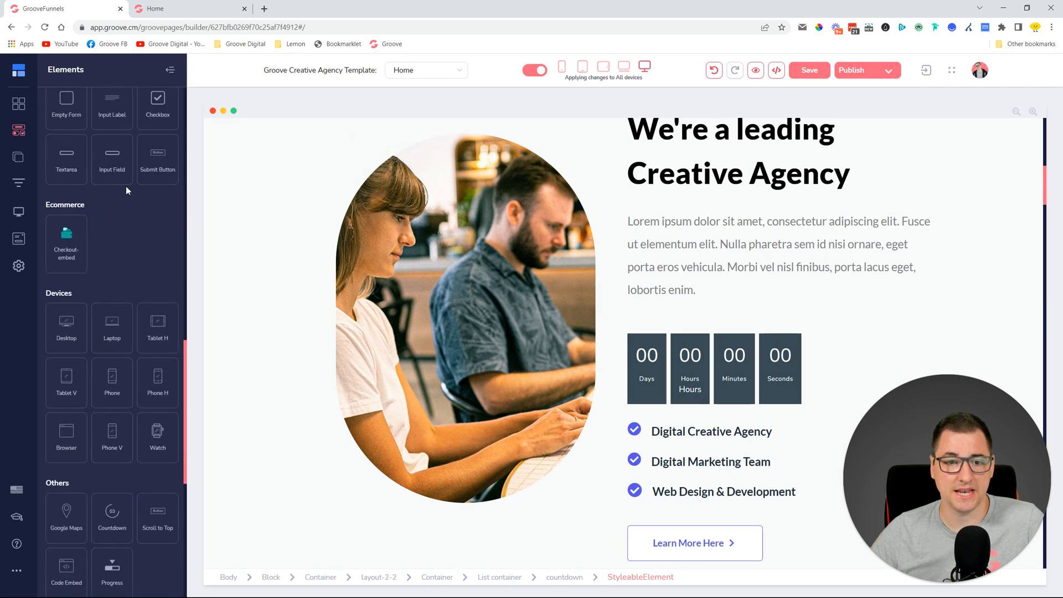
# Scroll the Elements library through the Others, Integrations and Groove Apps sections.
pyautogui.scroll(-3)
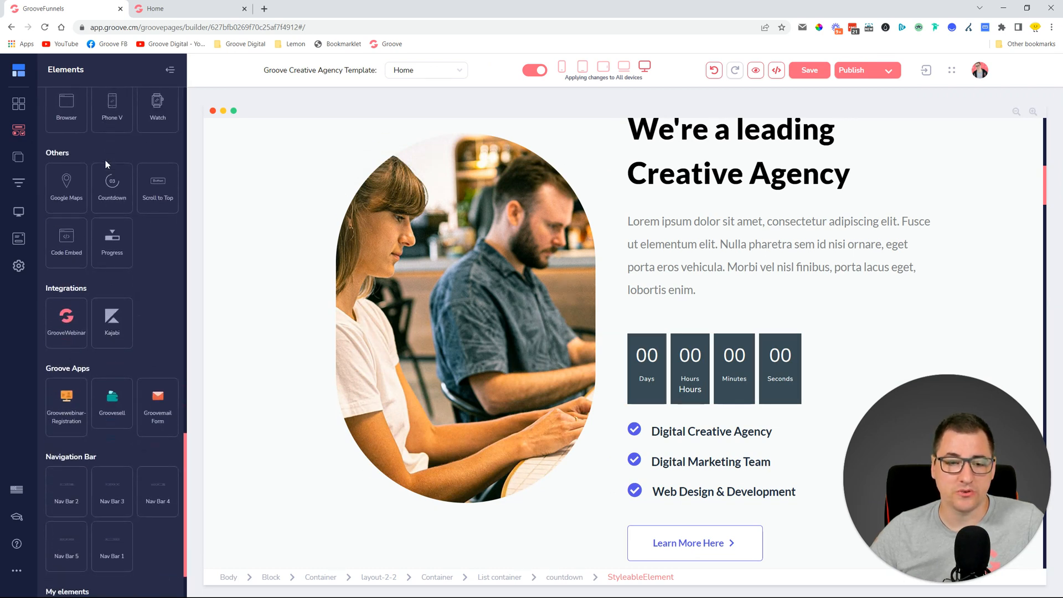
pyautogui.scroll(-3)
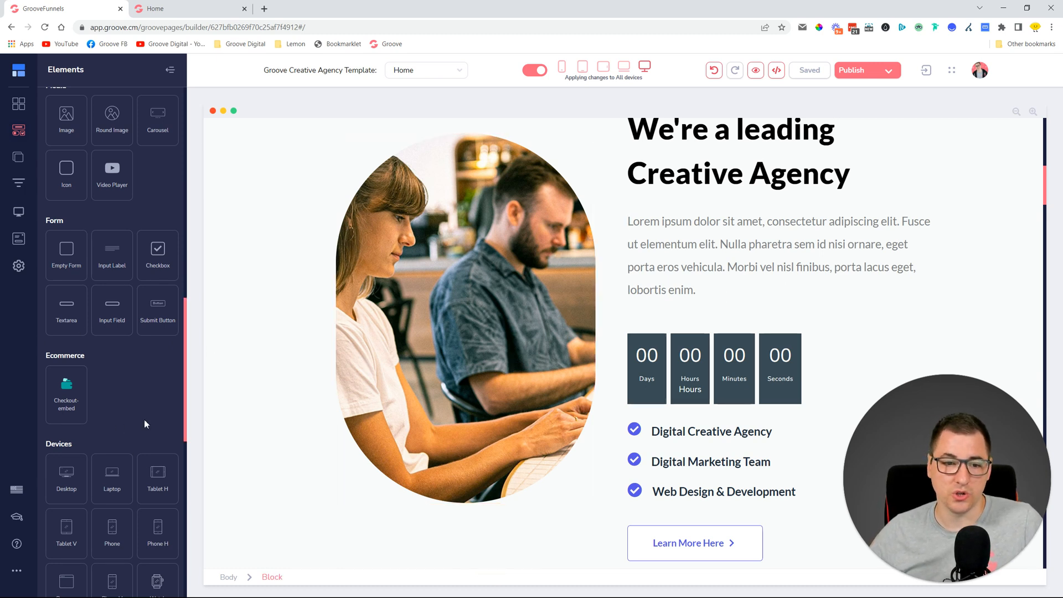
pyautogui.scroll(-3)
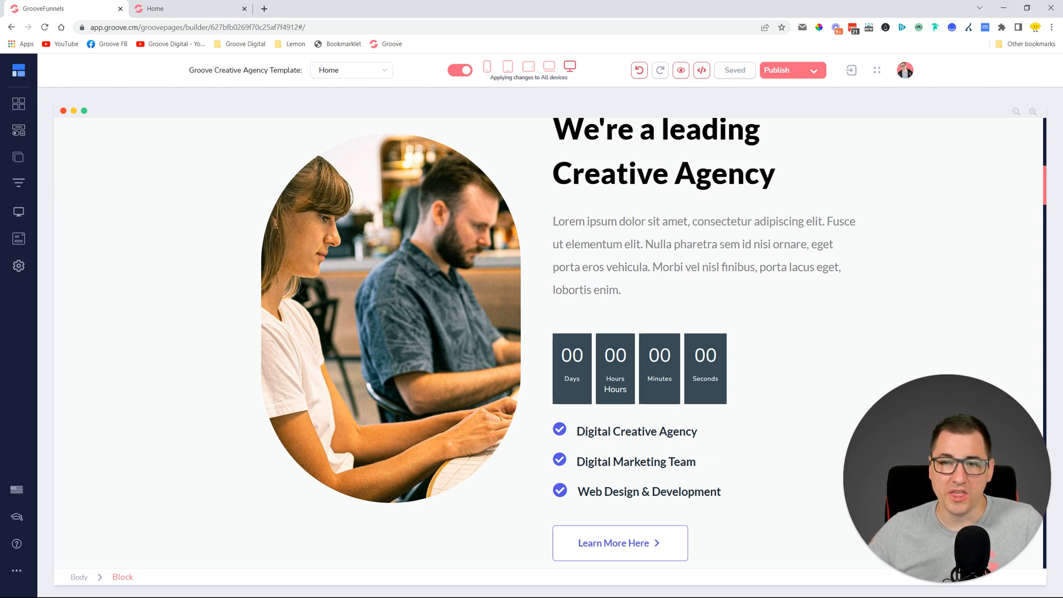
pyautogui.click(615, 369)
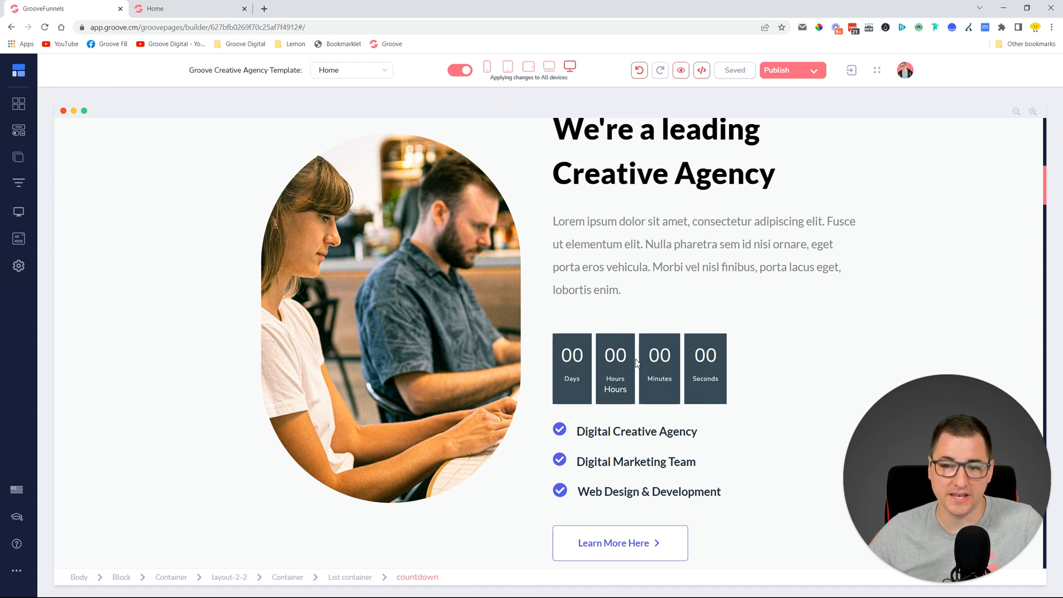
pyautogui.click(637, 365)
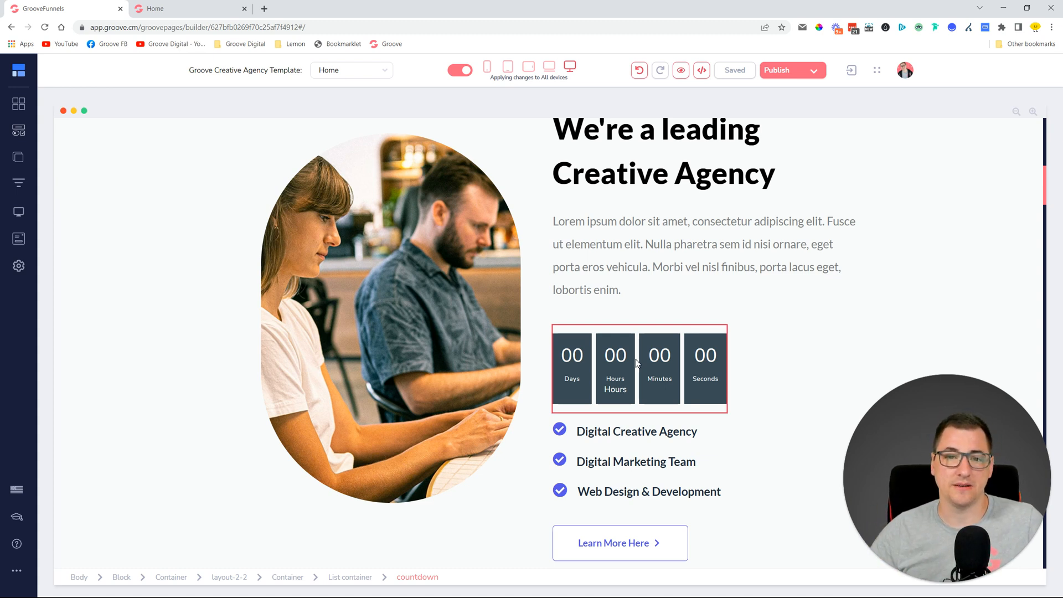
pyautogui.click(218, 208)
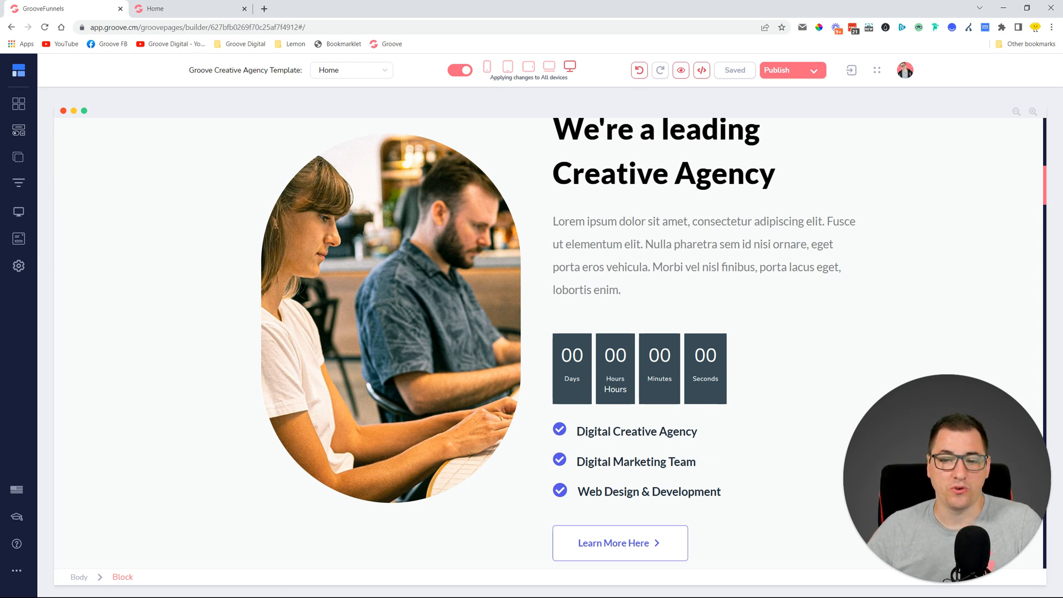
pyautogui.moveTo(35, 319)
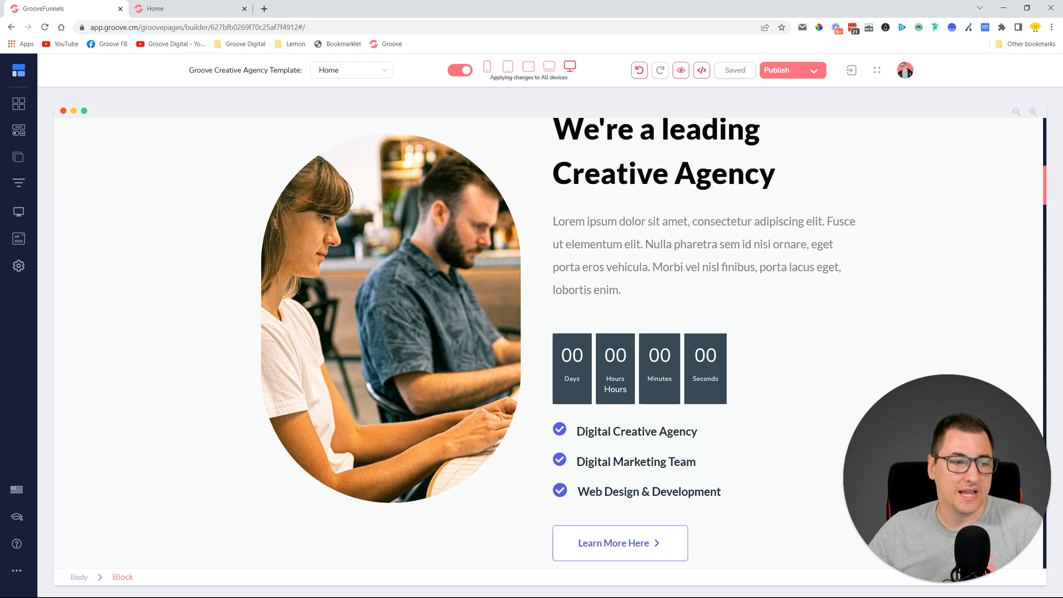
pyautogui.moveTo(18, 132)
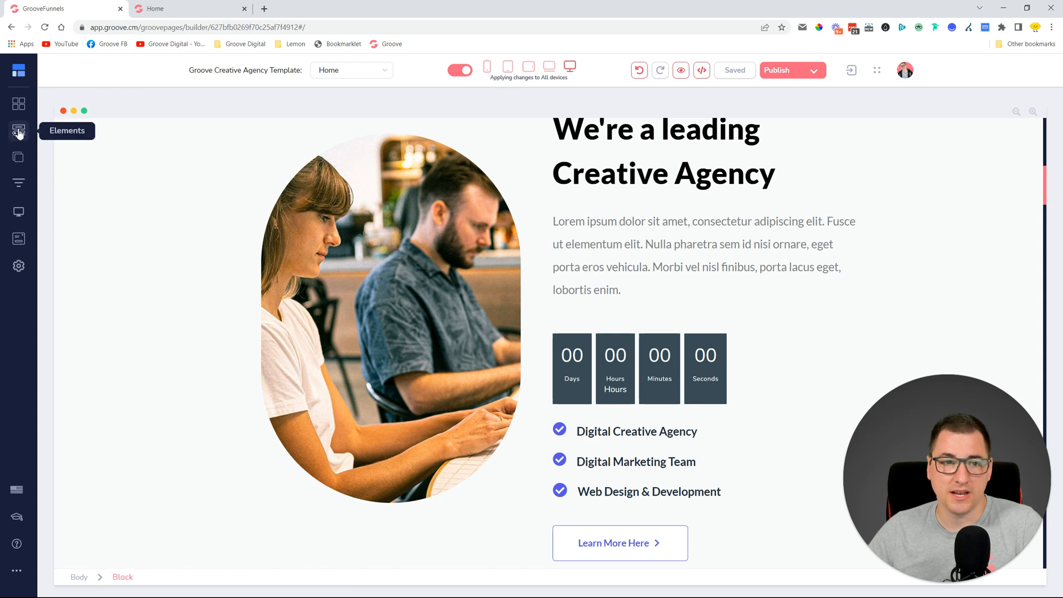
# Place a Code Embed element from Others above the countdown timer and select it.
pyautogui.click(18, 131)
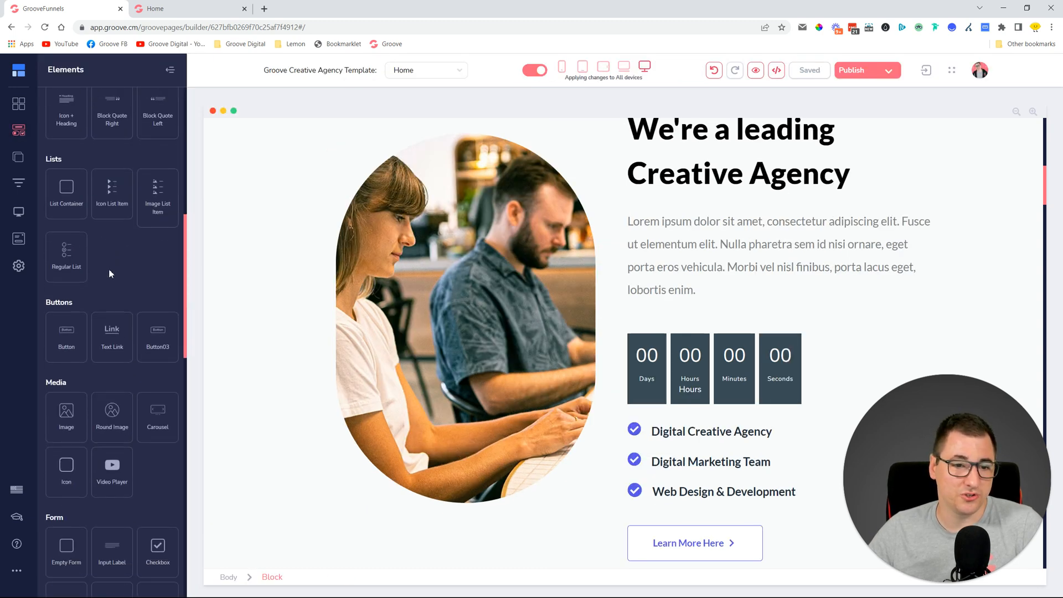
pyautogui.scroll(-3)
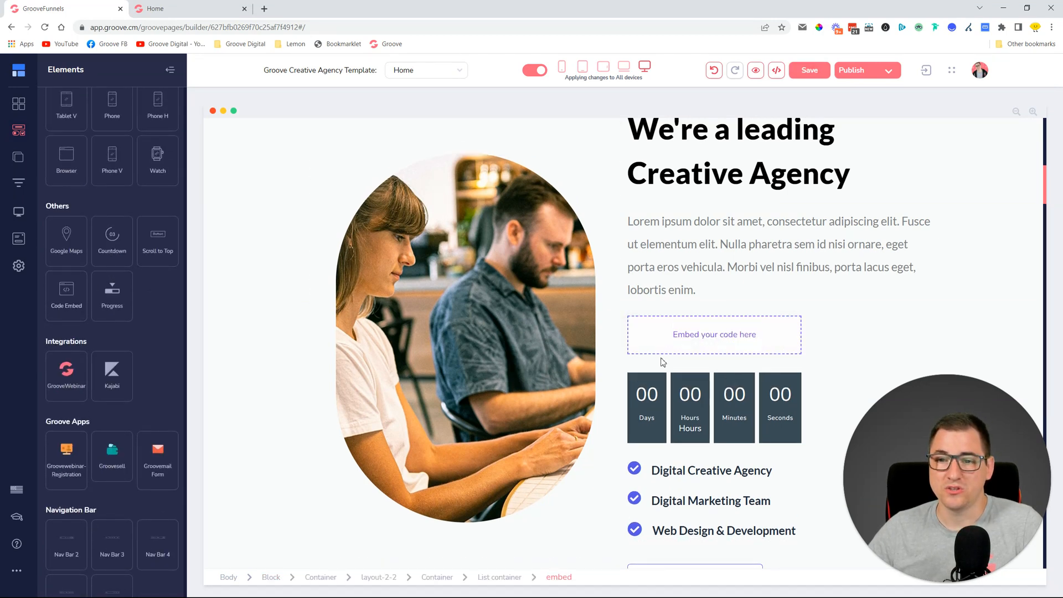
pyautogui.click(714, 334)
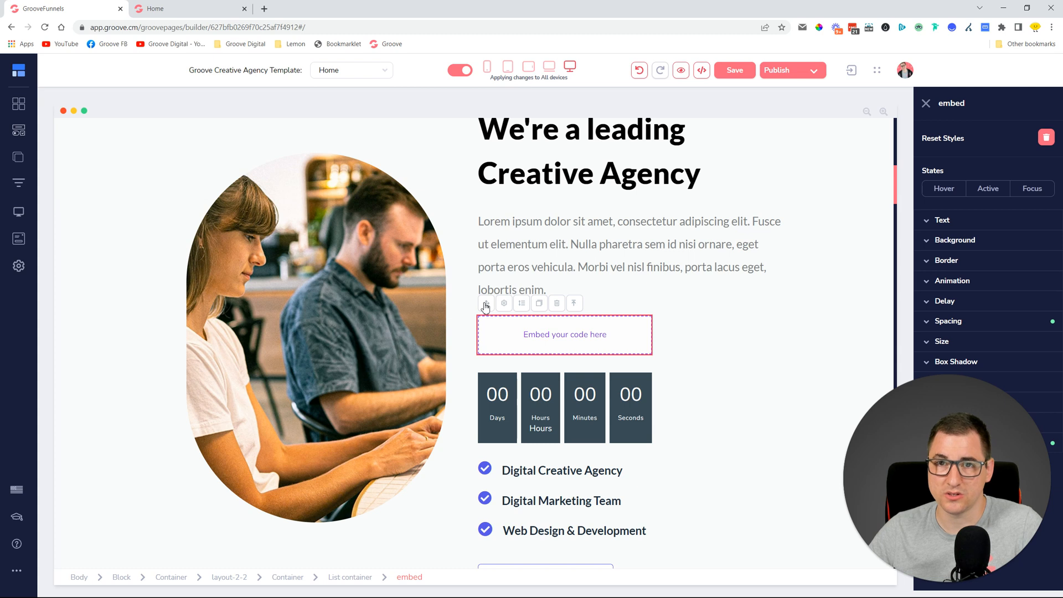
pyautogui.moveTo(265, 437)
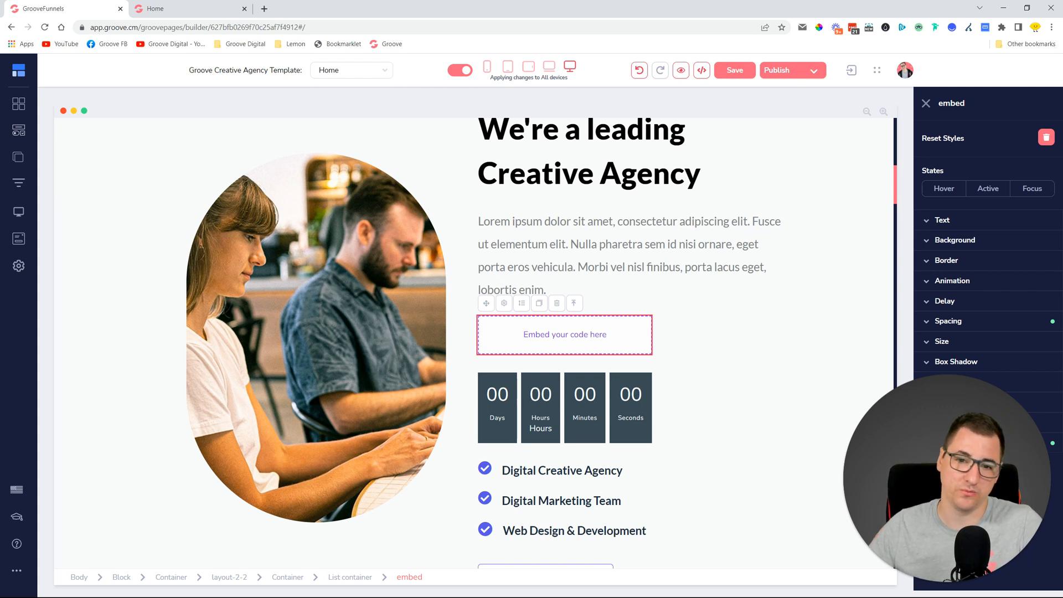
pyautogui.moveTo(651, 224)
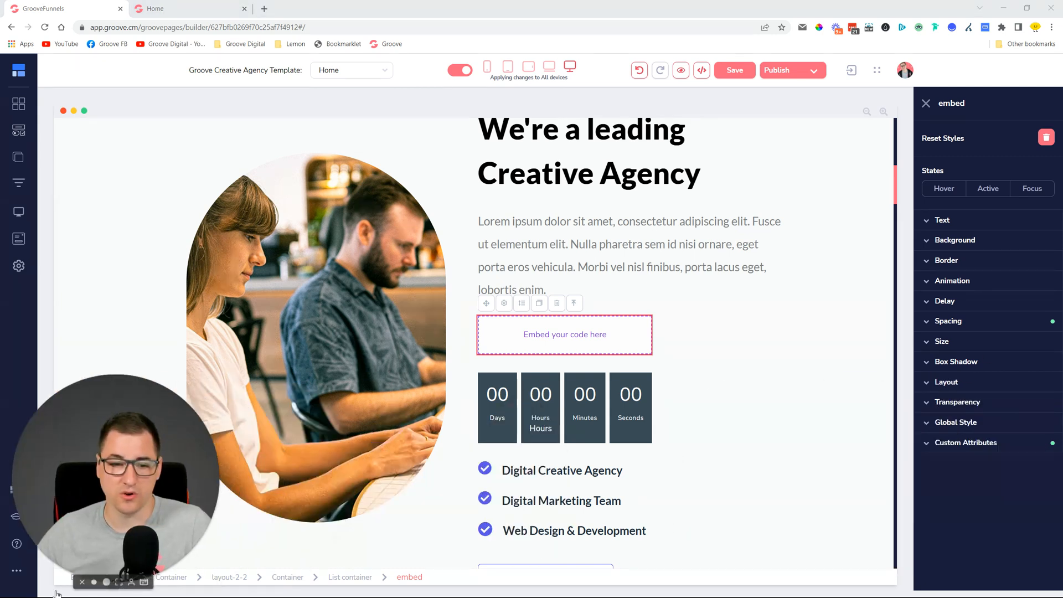
pyautogui.moveTo(873, 461)
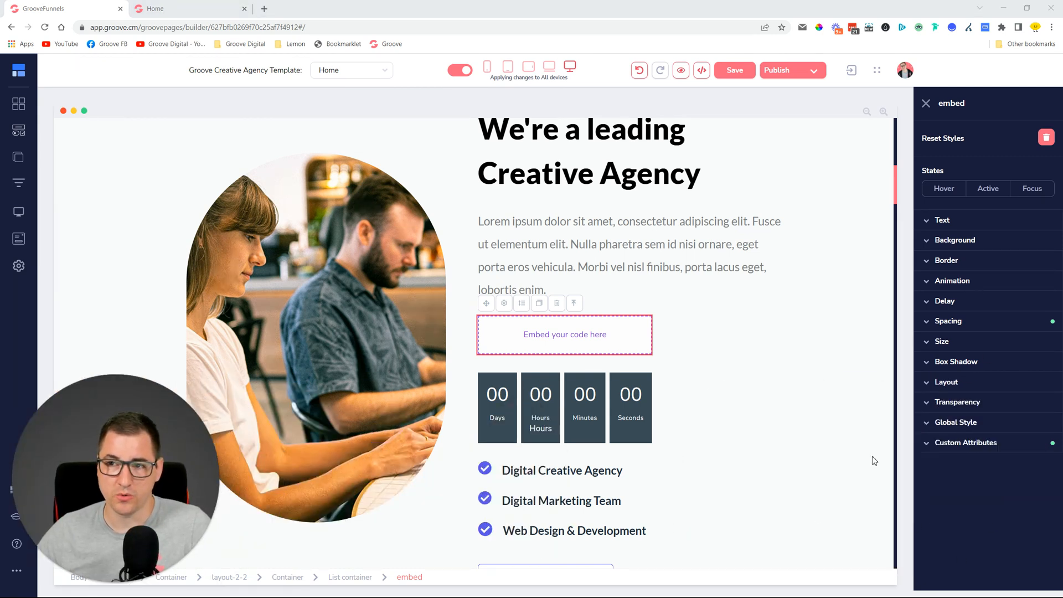
pyautogui.moveTo(813, 453)
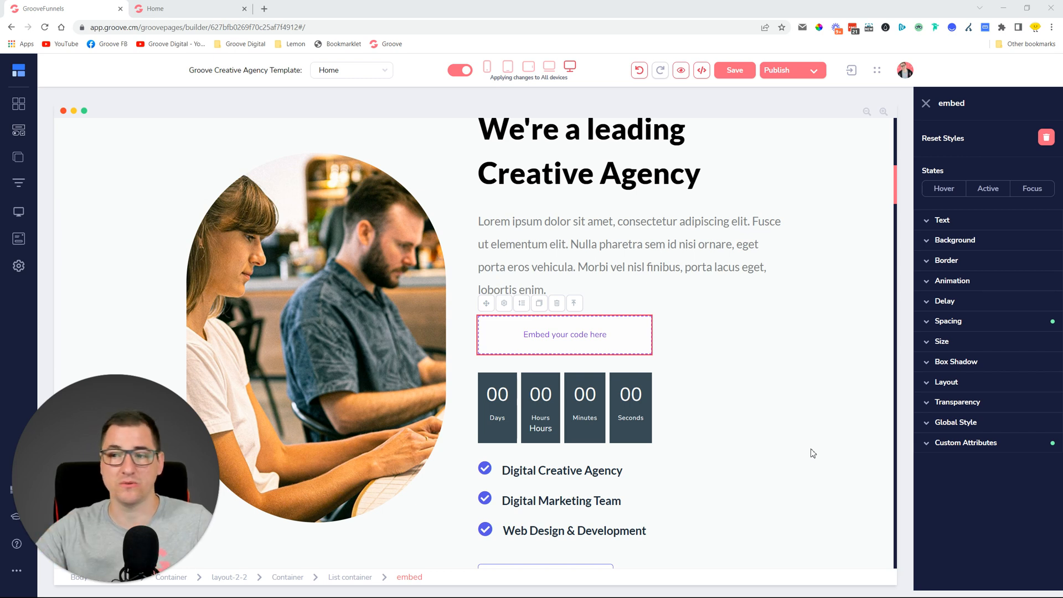
pyautogui.moveTo(864, 512)
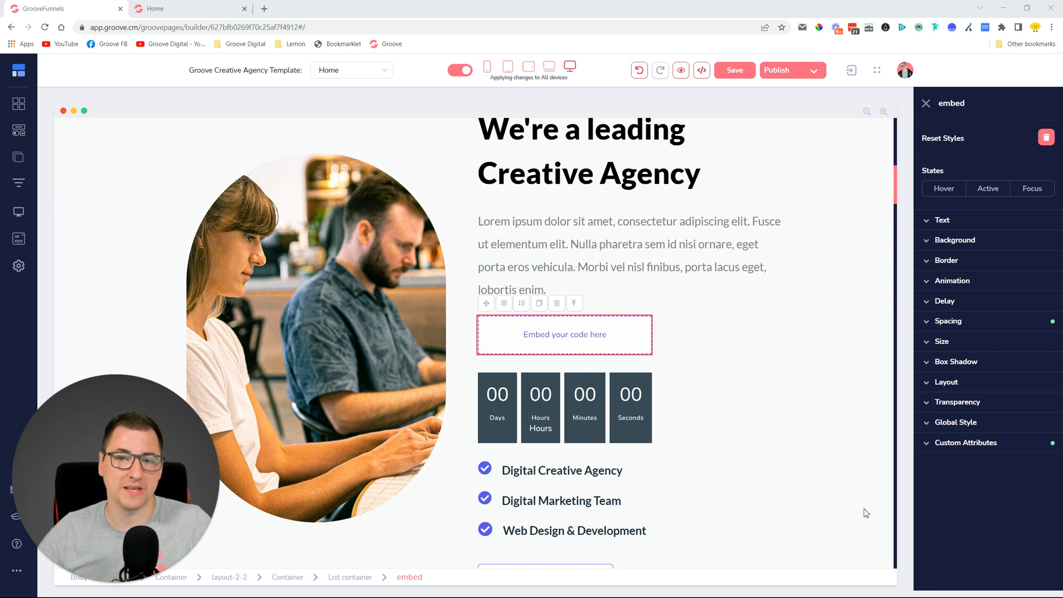
pyautogui.moveTo(735, 500)
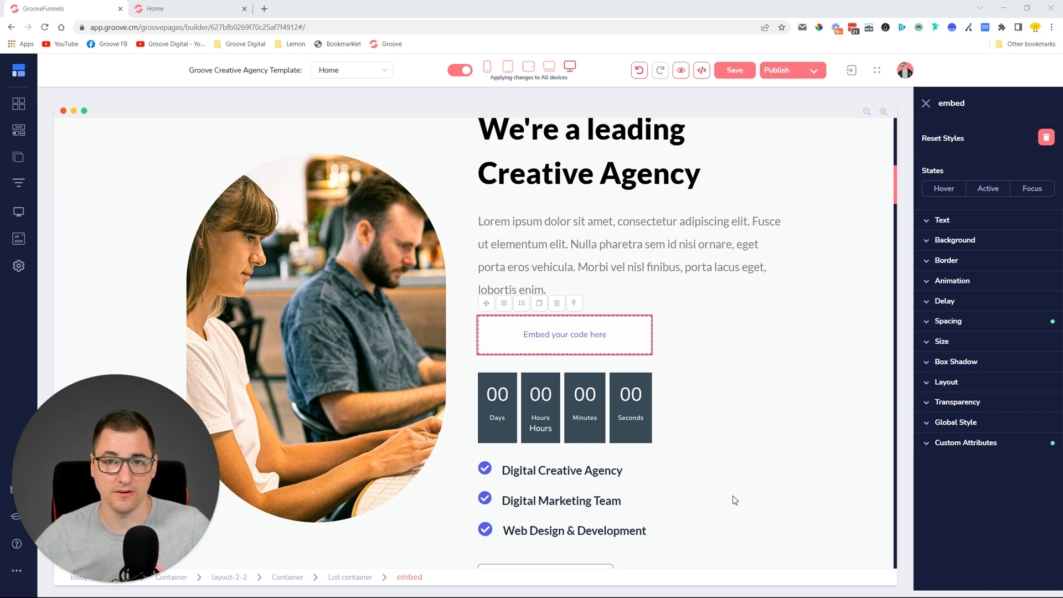
pyautogui.moveTo(672, 532)
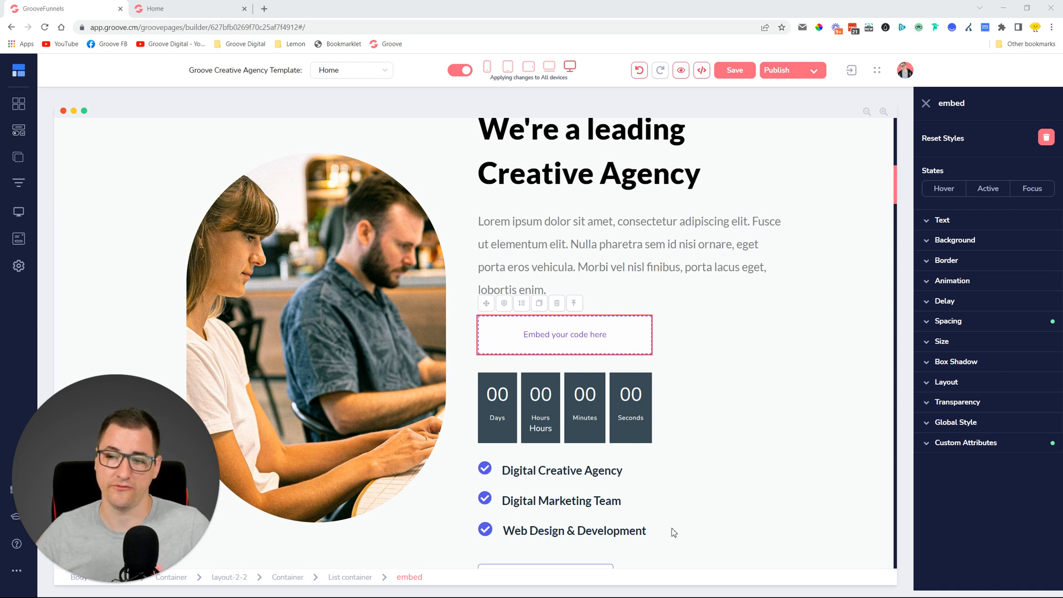